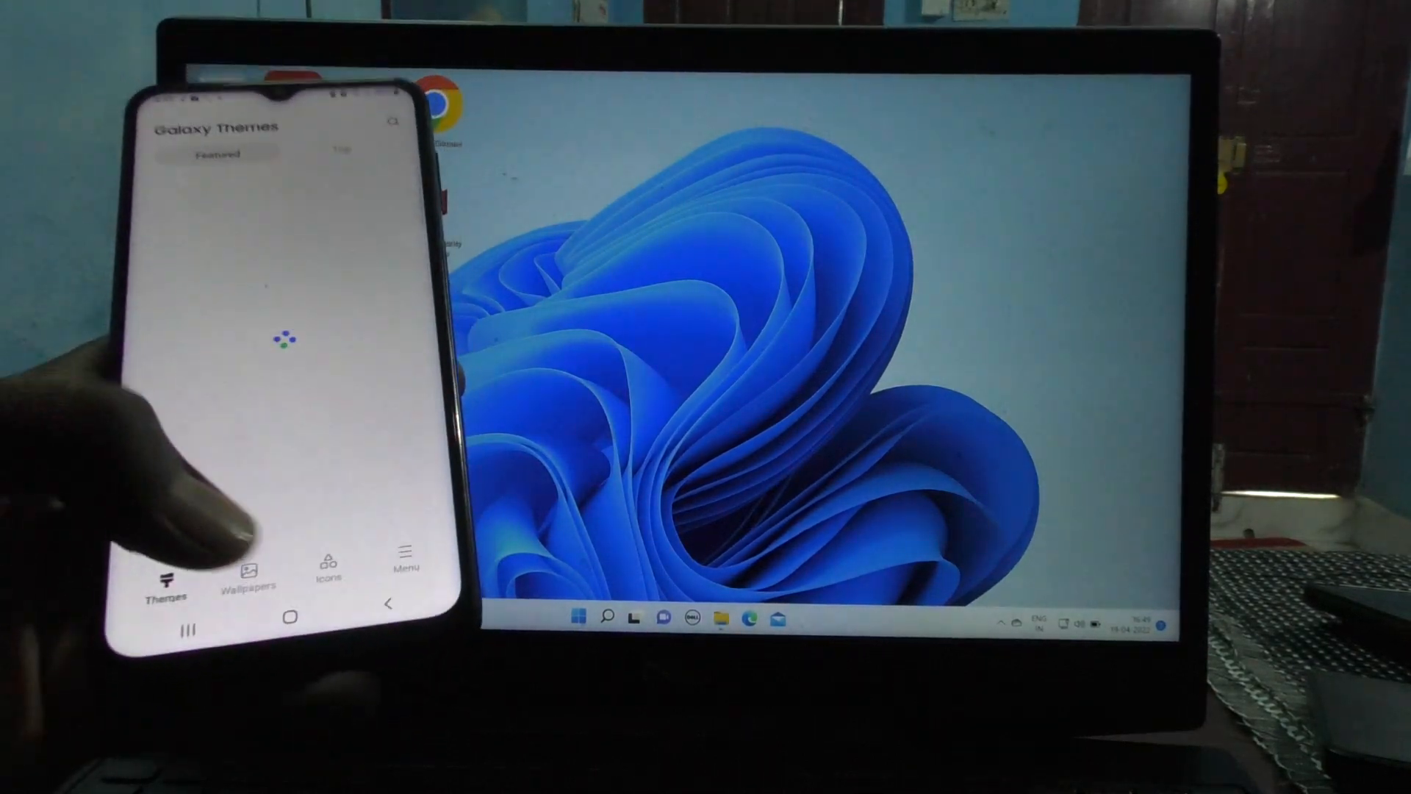
Launch File Explorer and select the connected M33 phone under This PC
{"action": "left_click", "coordinate": [289, 610]}
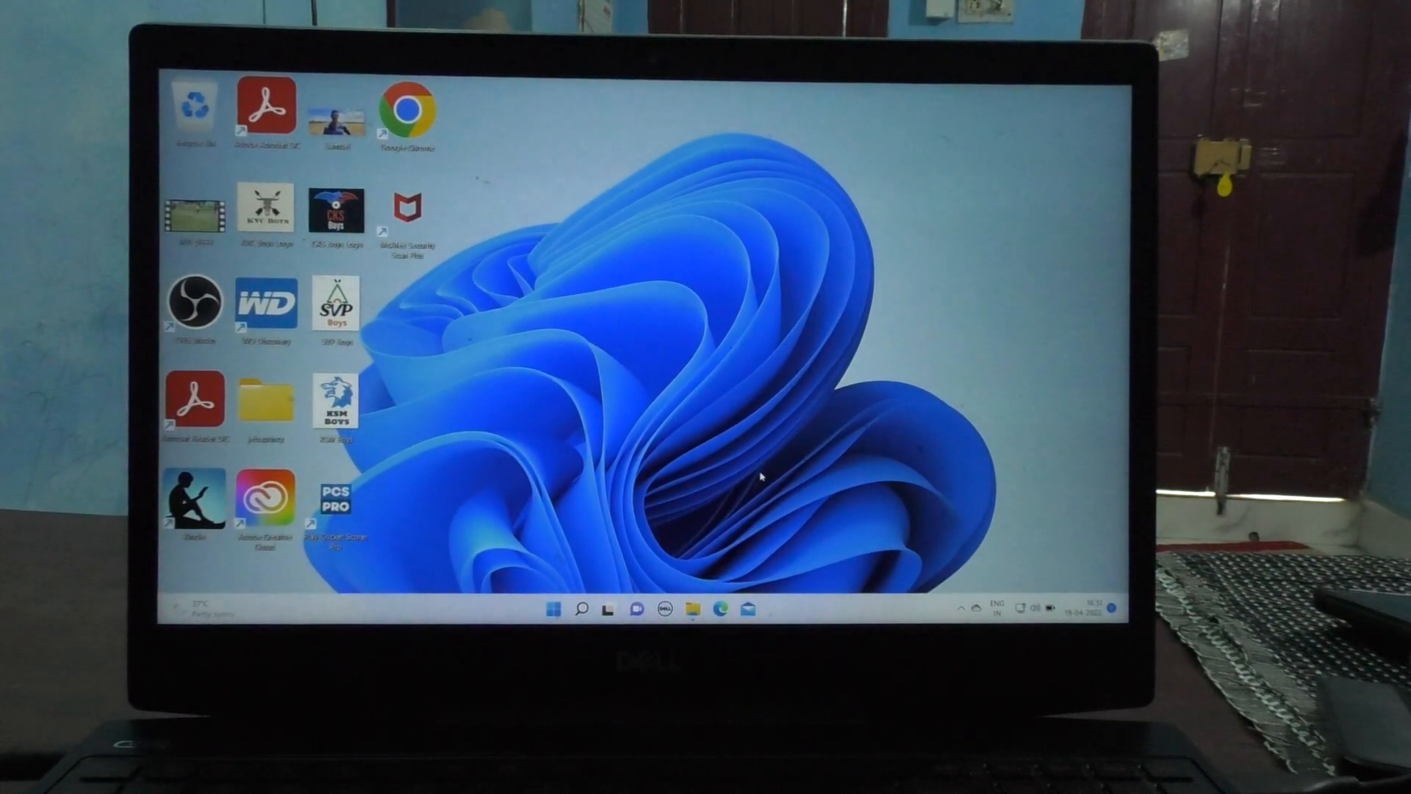
{"action": "left_click", "coordinate": [690, 608]}
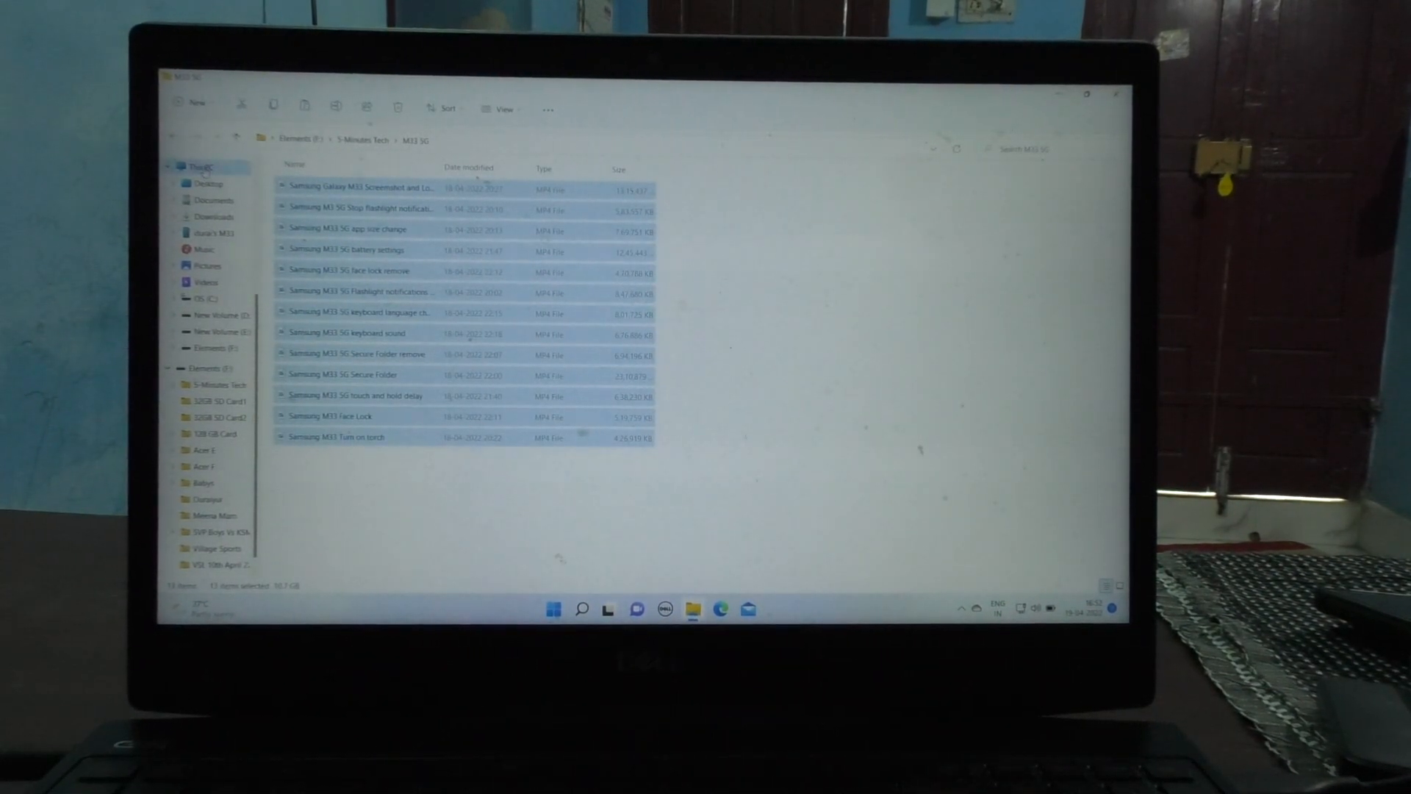
{"action": "left_click", "coordinate": [203, 324]}
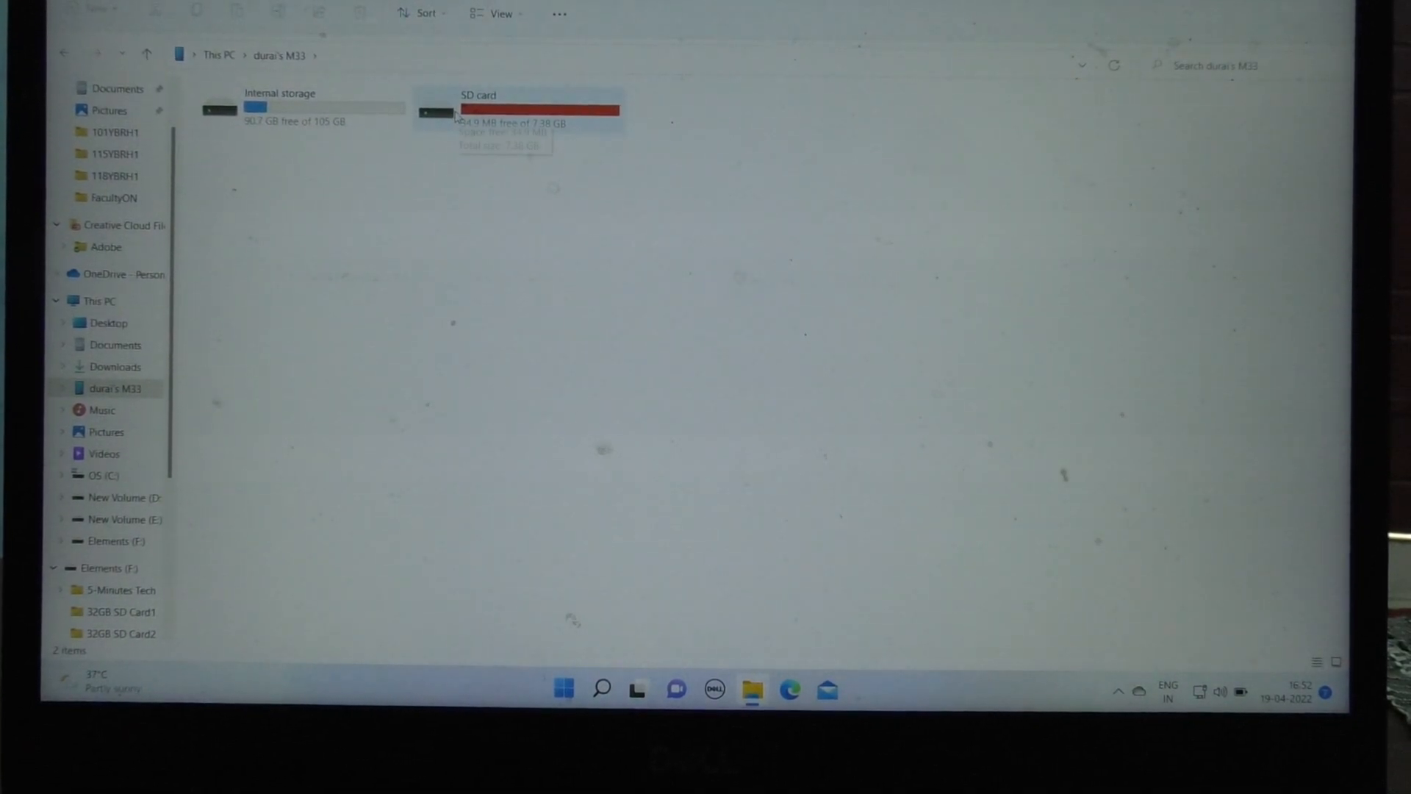
{"action": "mouse_move", "coordinate": [315, 112]}
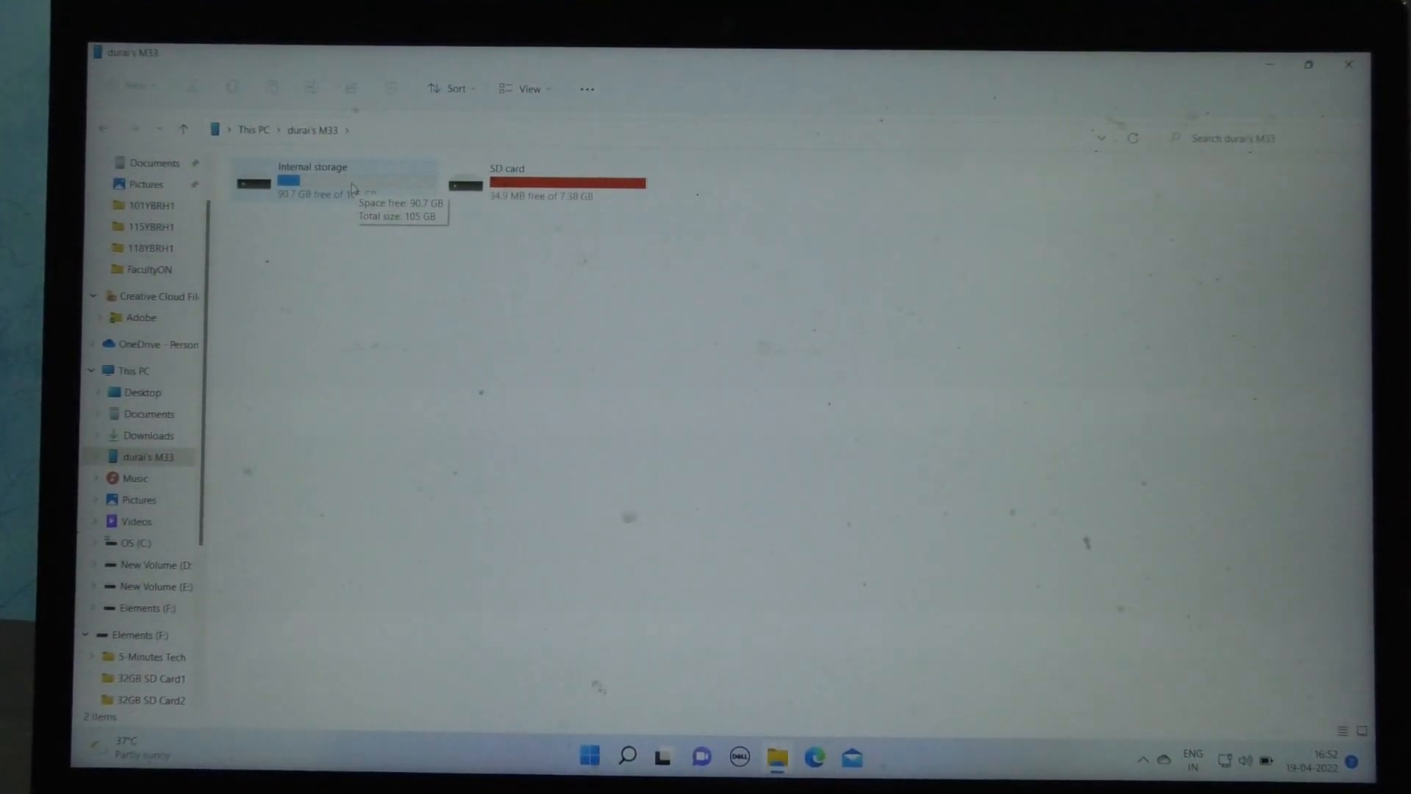
{"action": "mouse_move", "coordinate": [305, 224]}
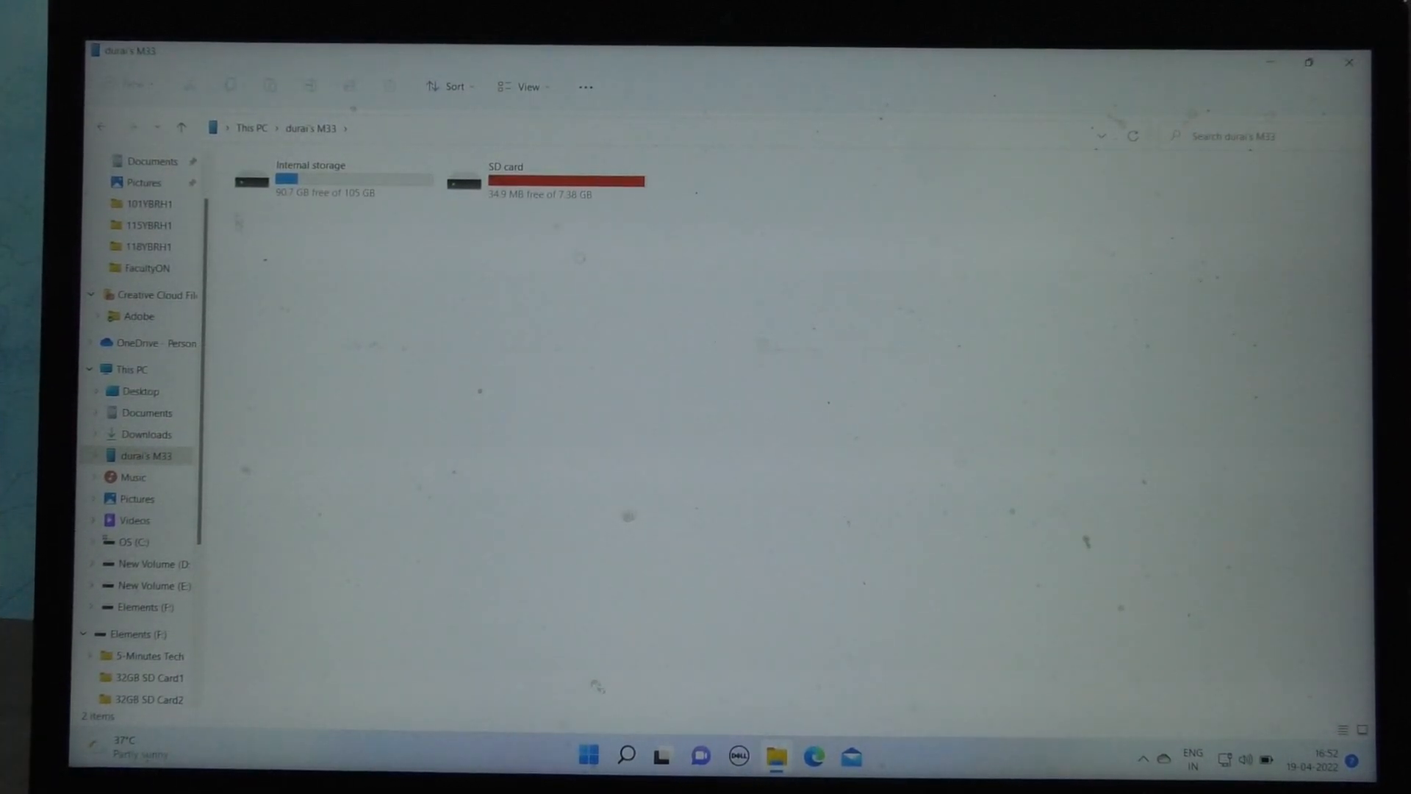
{"action": "mouse_move", "coordinate": [310, 178]}
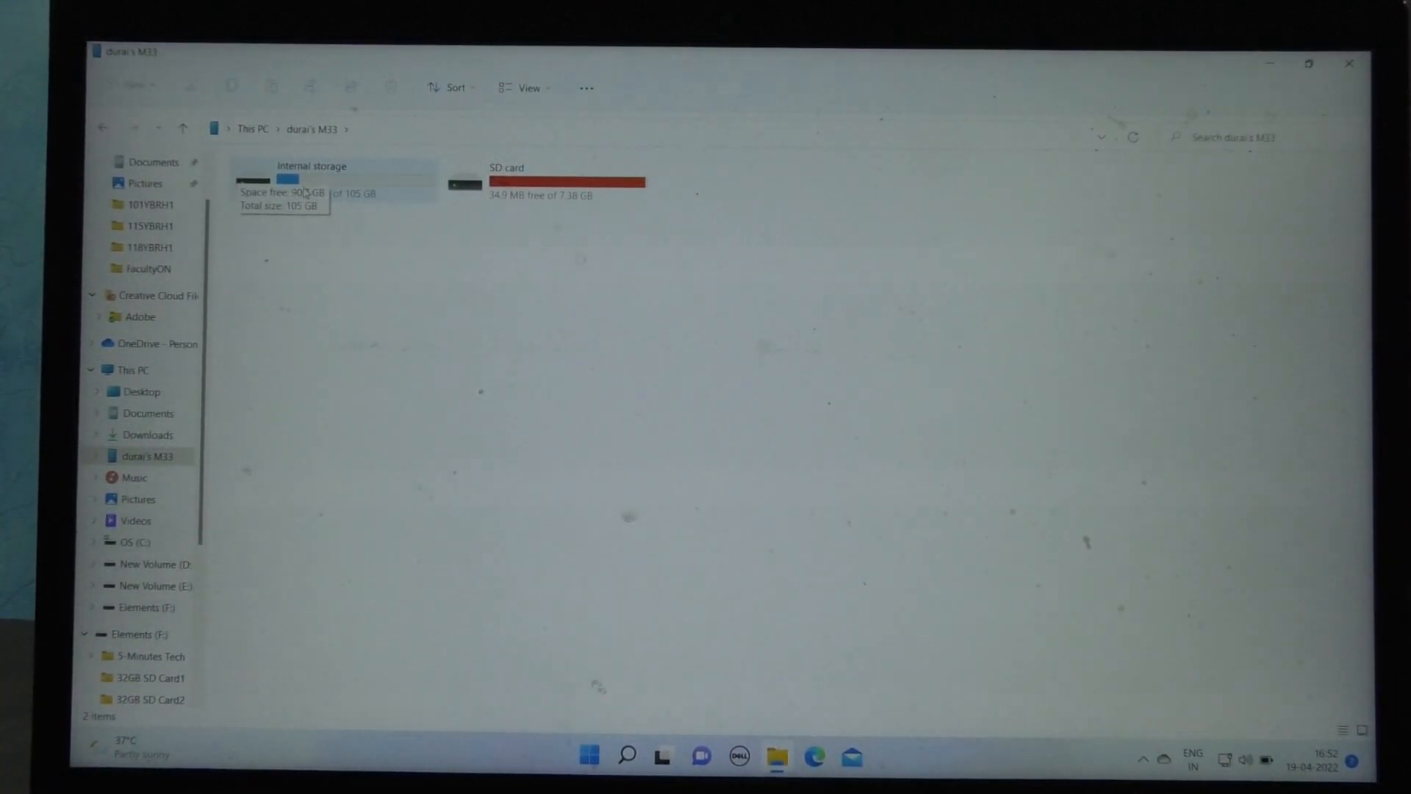
Browse the phone's Internal storage into DCIM and then the Screenshots folder
{"action": "double_click", "coordinate": [312, 176]}
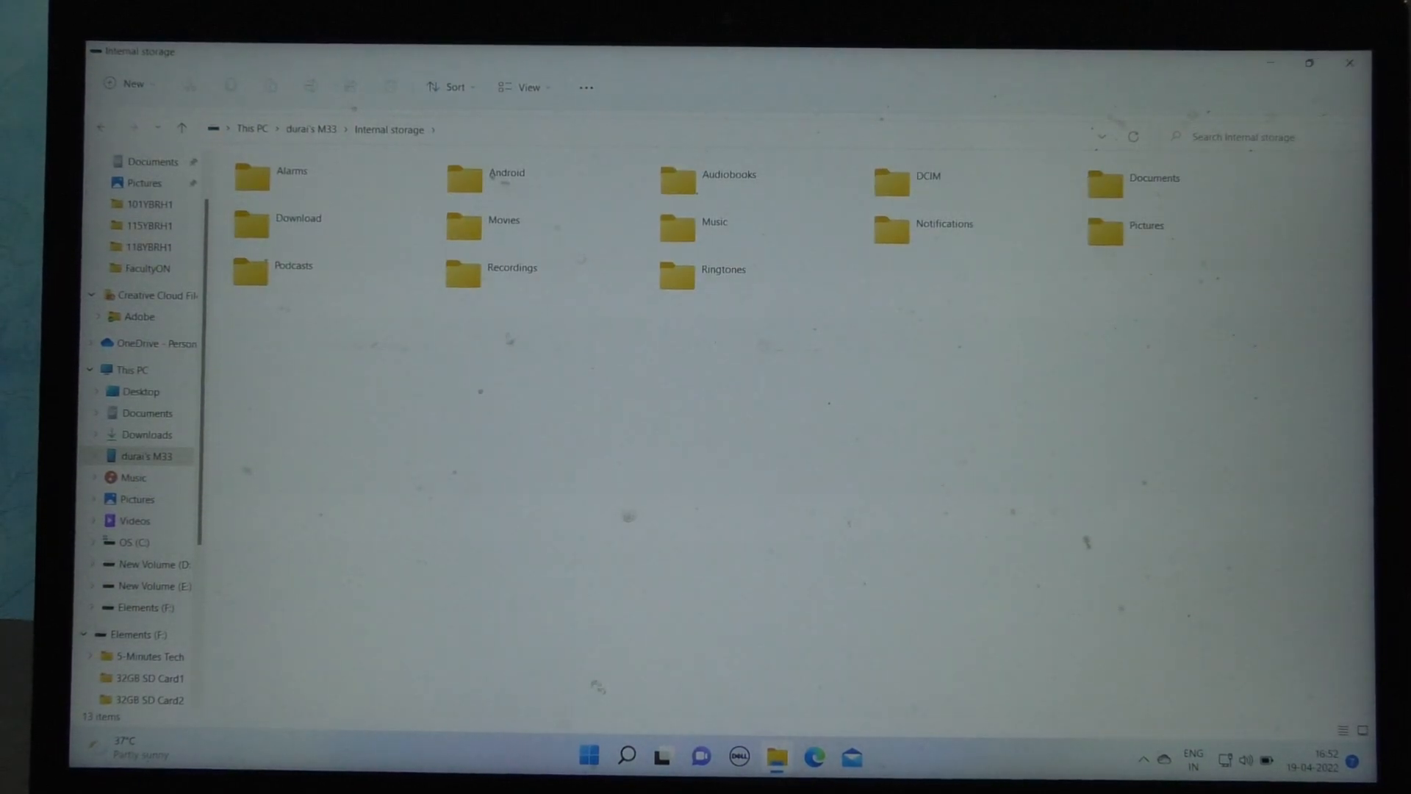
{"action": "left_click", "coordinate": [504, 225]}
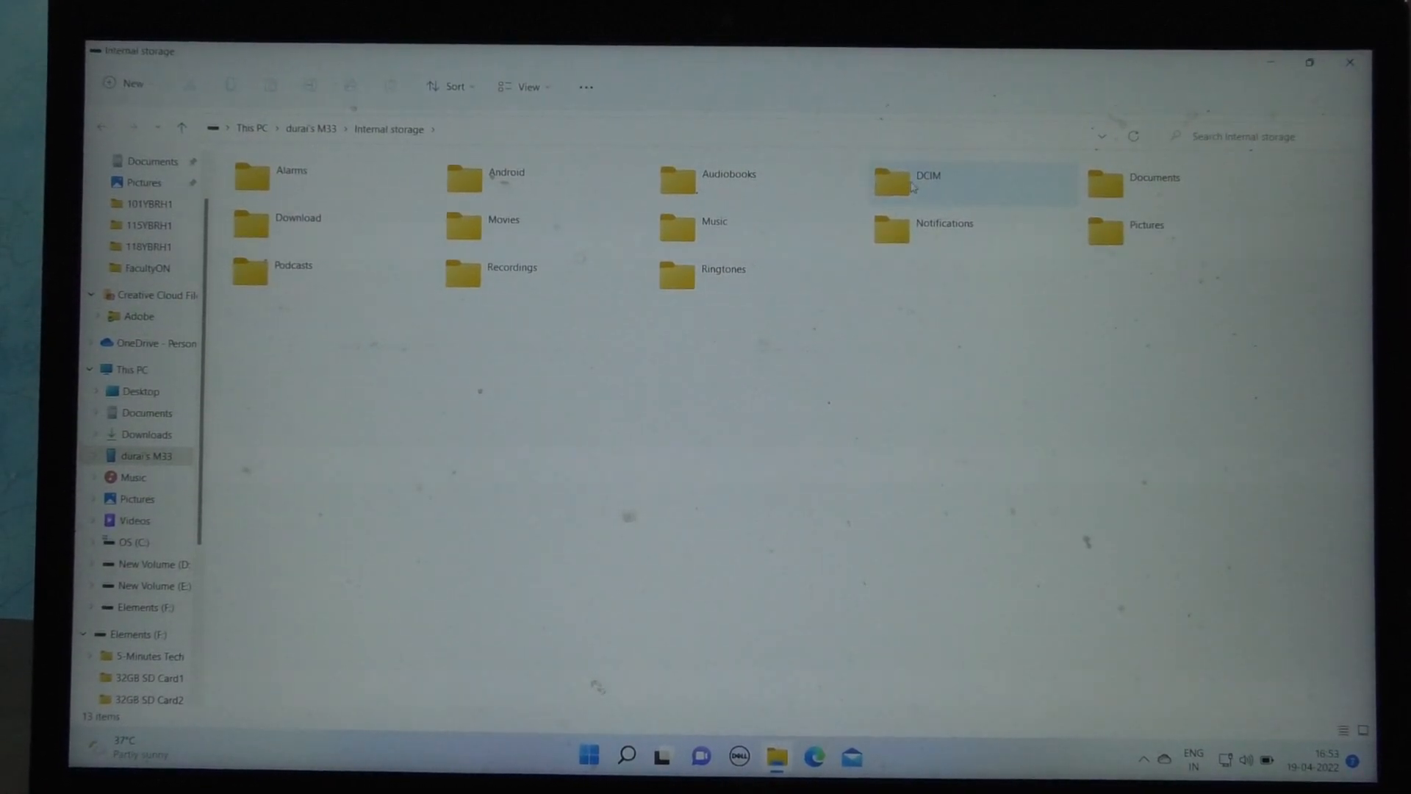
{"action": "double_click", "coordinate": [893, 180]}
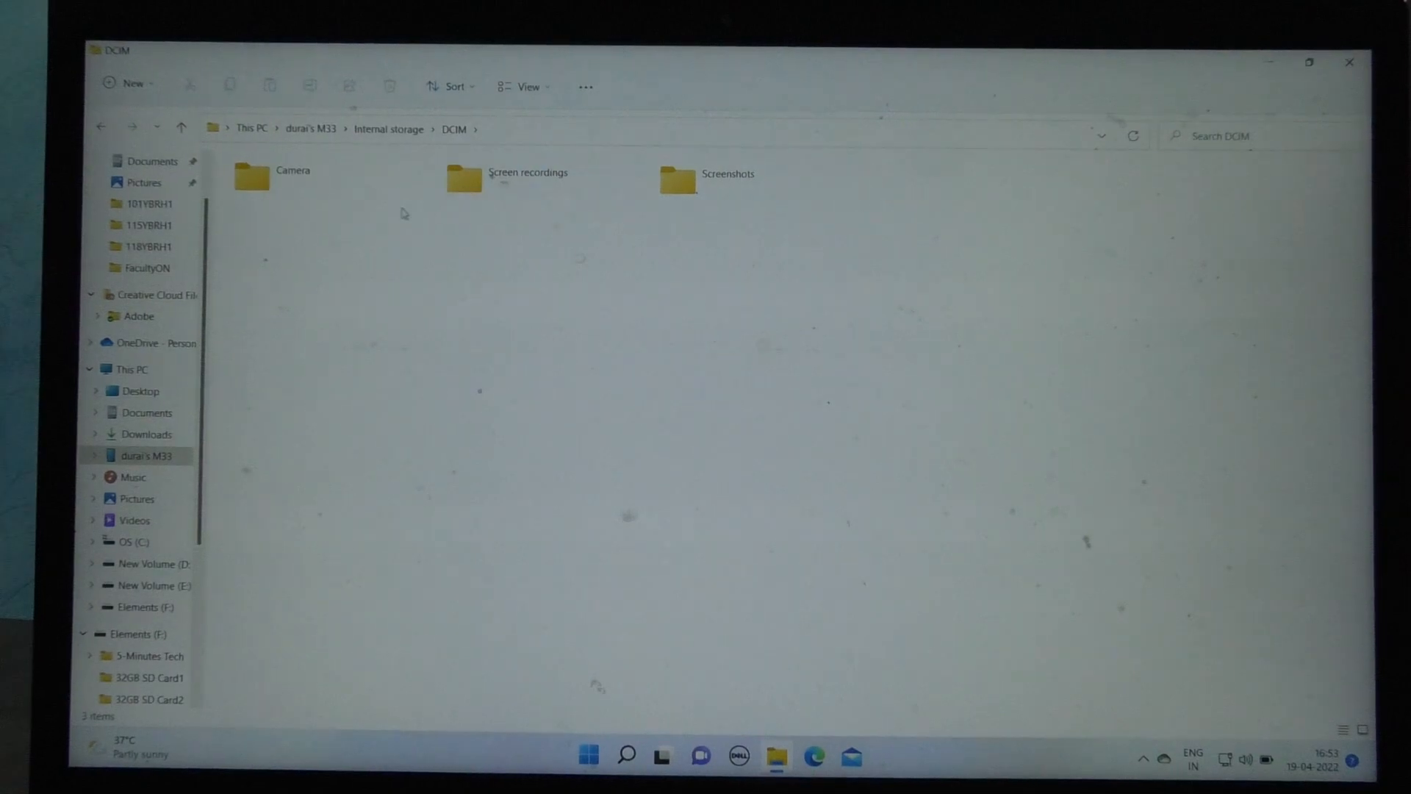
{"action": "double_click", "coordinate": [251, 177]}
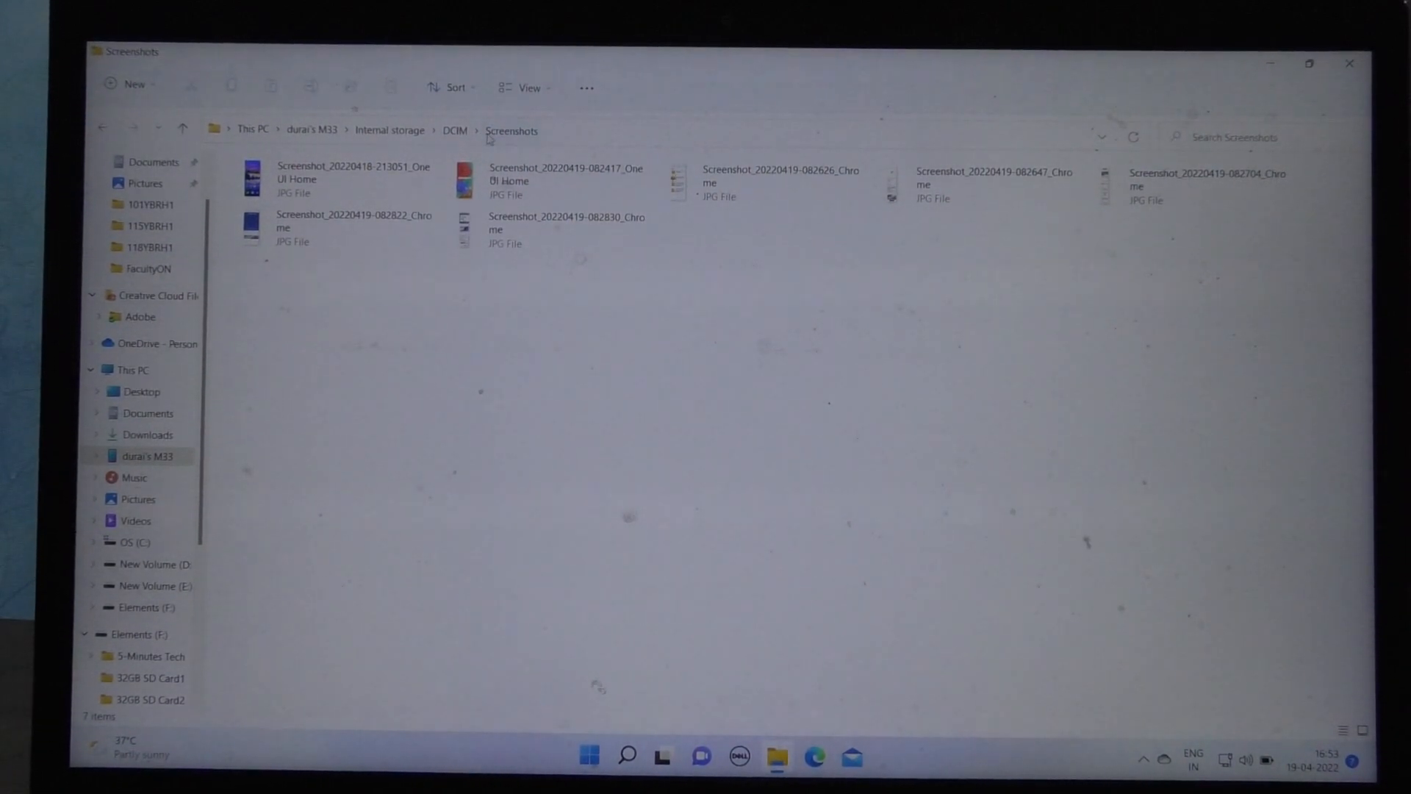
Navigate up from Screenshots through DCIM back to the Internal storage root
{"action": "left_click", "coordinate": [454, 130]}
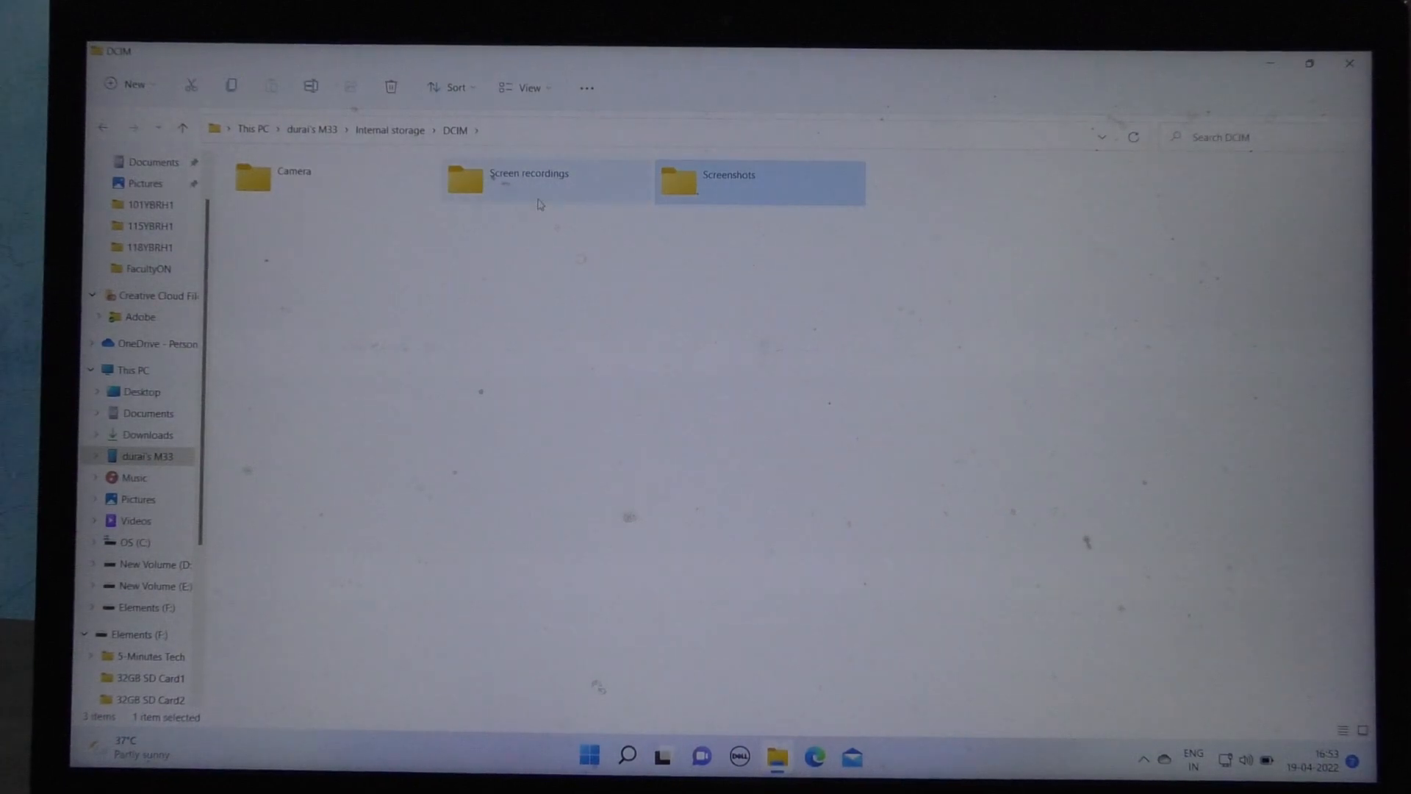
{"action": "double_click", "coordinate": [529, 180]}
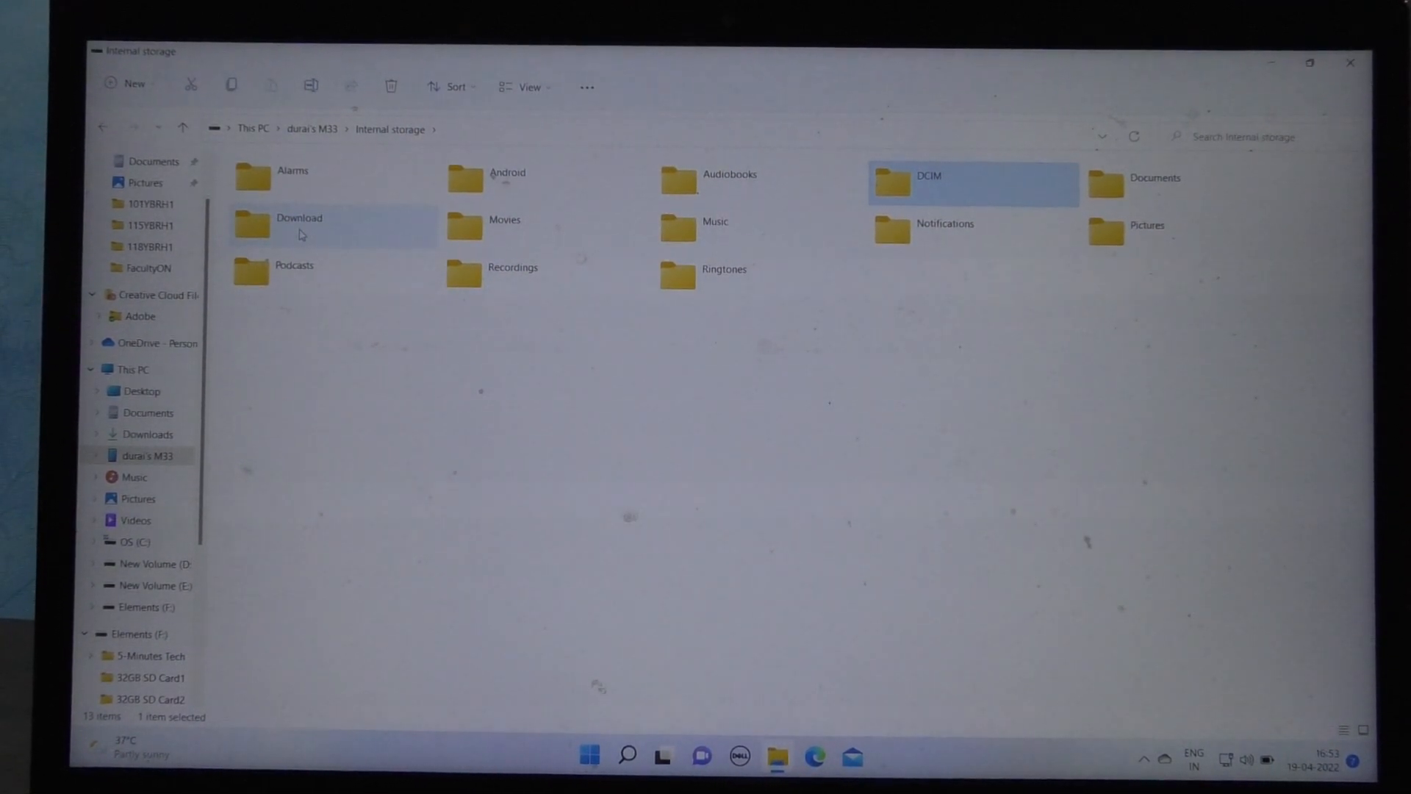
Check the DCIM under Download's Secure Folder, then open the main DCIM and select Camera
{"action": "double_click", "coordinate": [298, 218]}
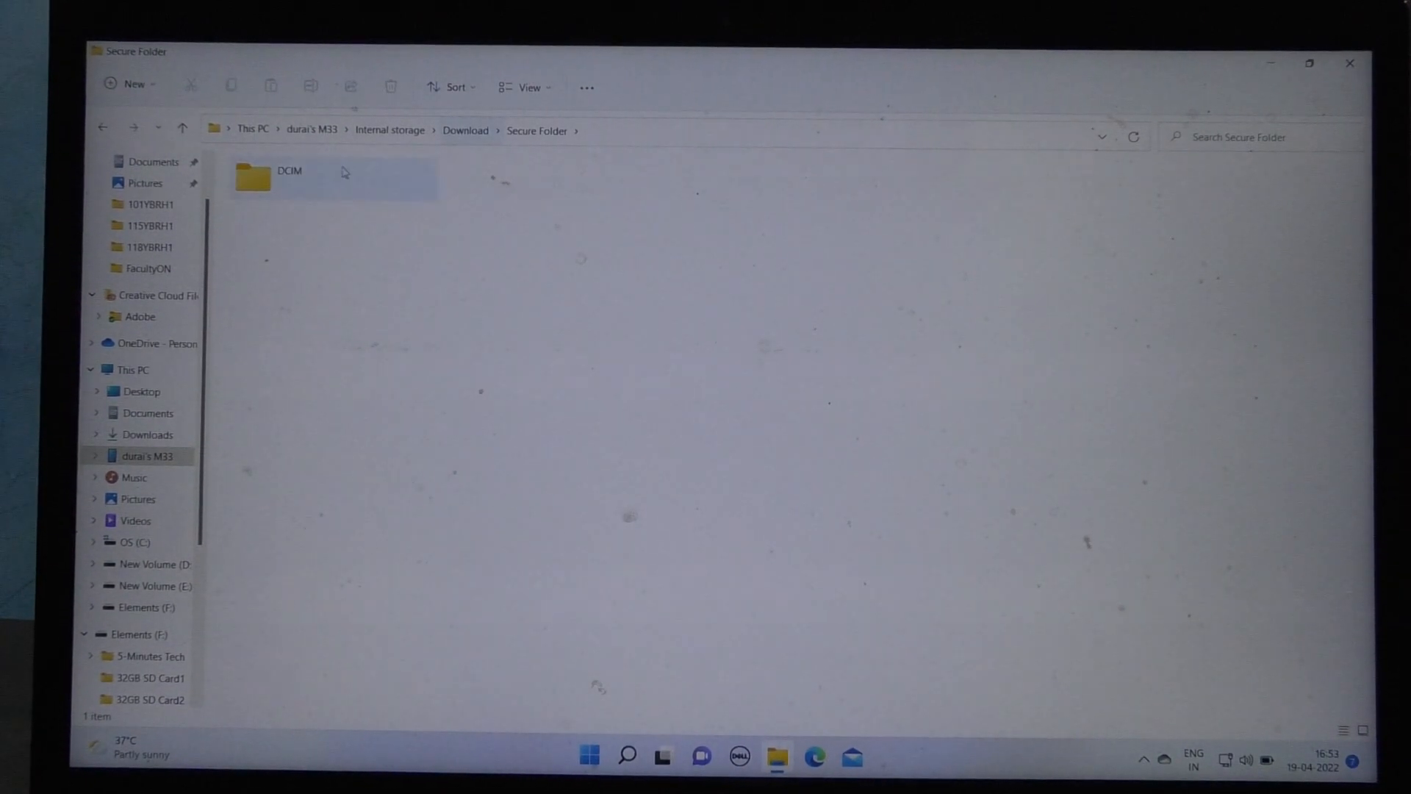
{"action": "double_click", "coordinate": [279, 177]}
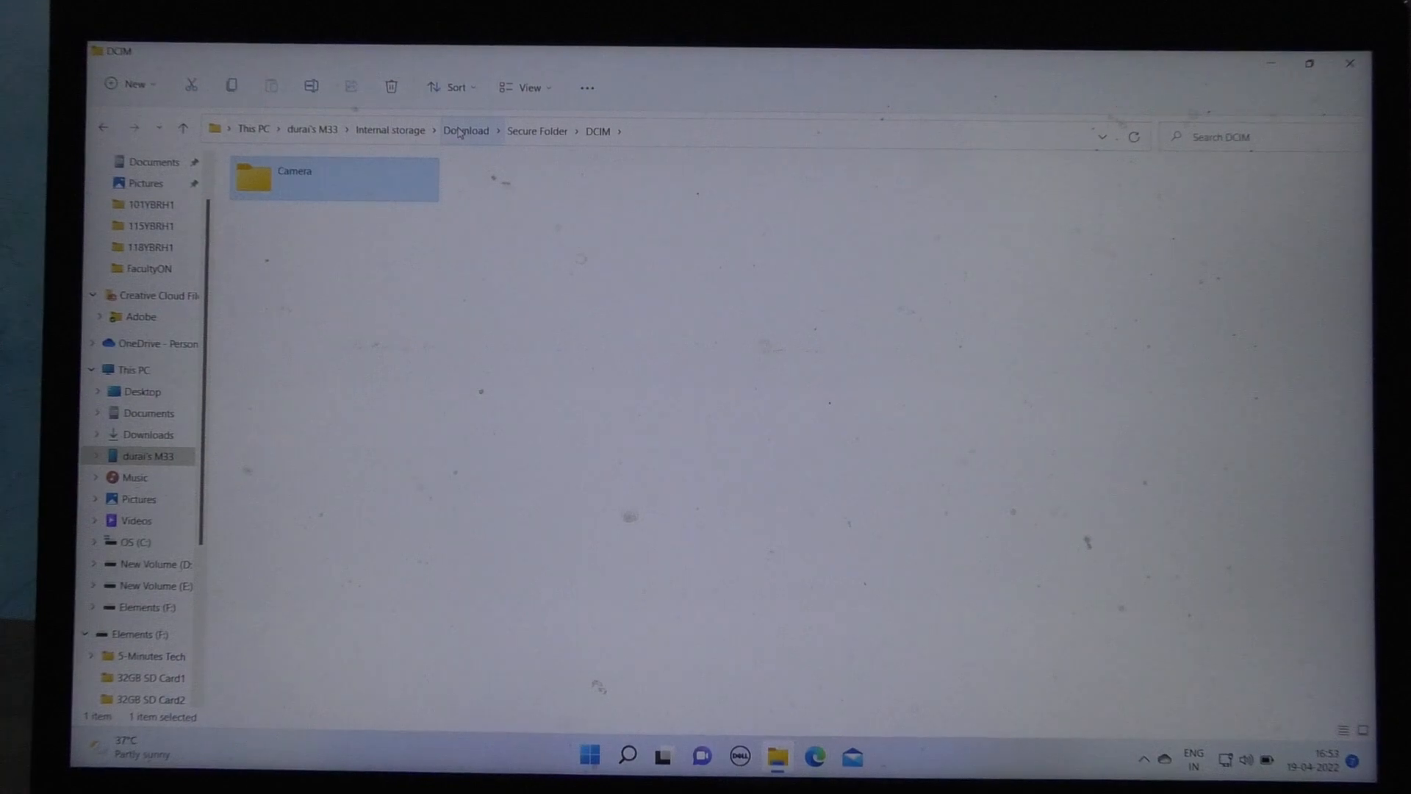
{"action": "left_click", "coordinate": [465, 129]}
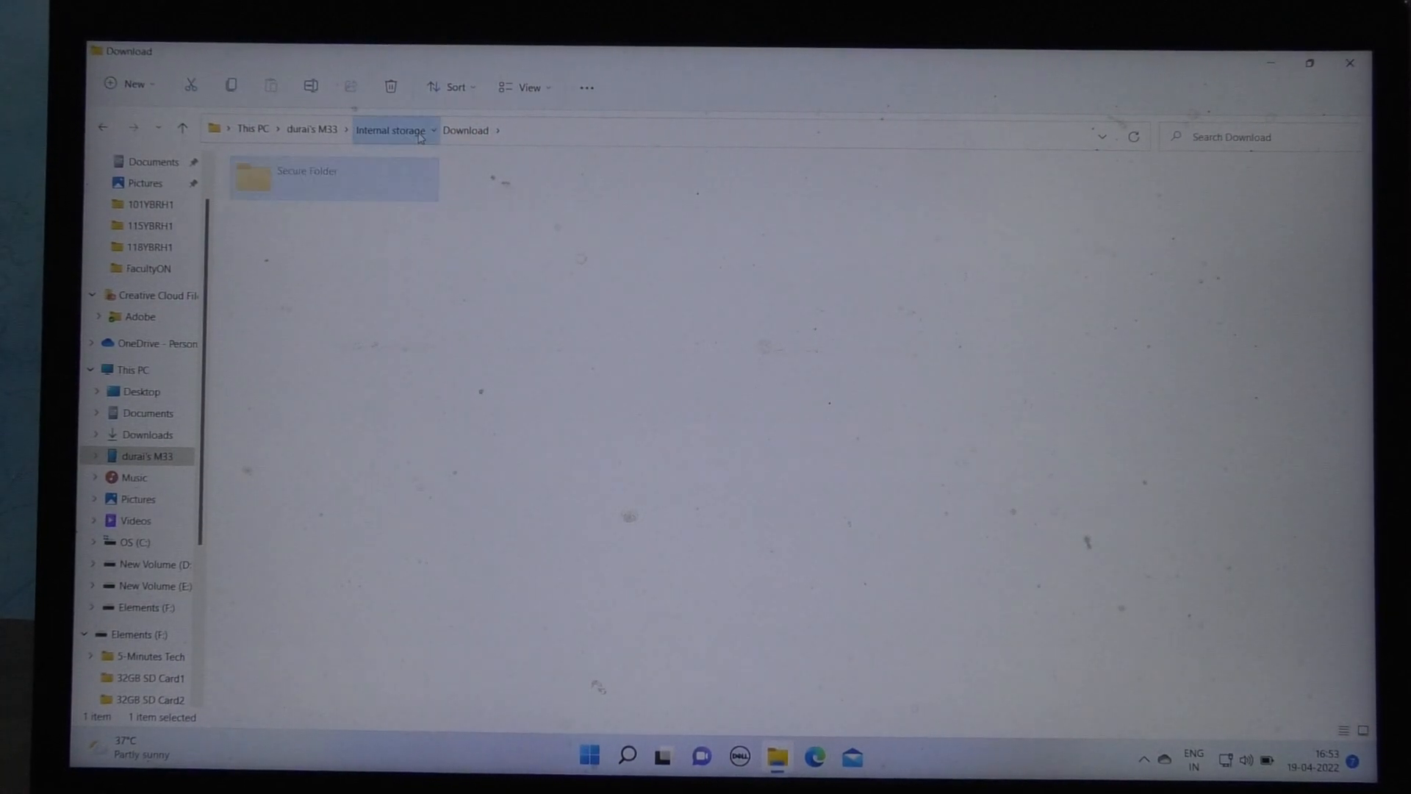
{"action": "left_click", "coordinate": [389, 129]}
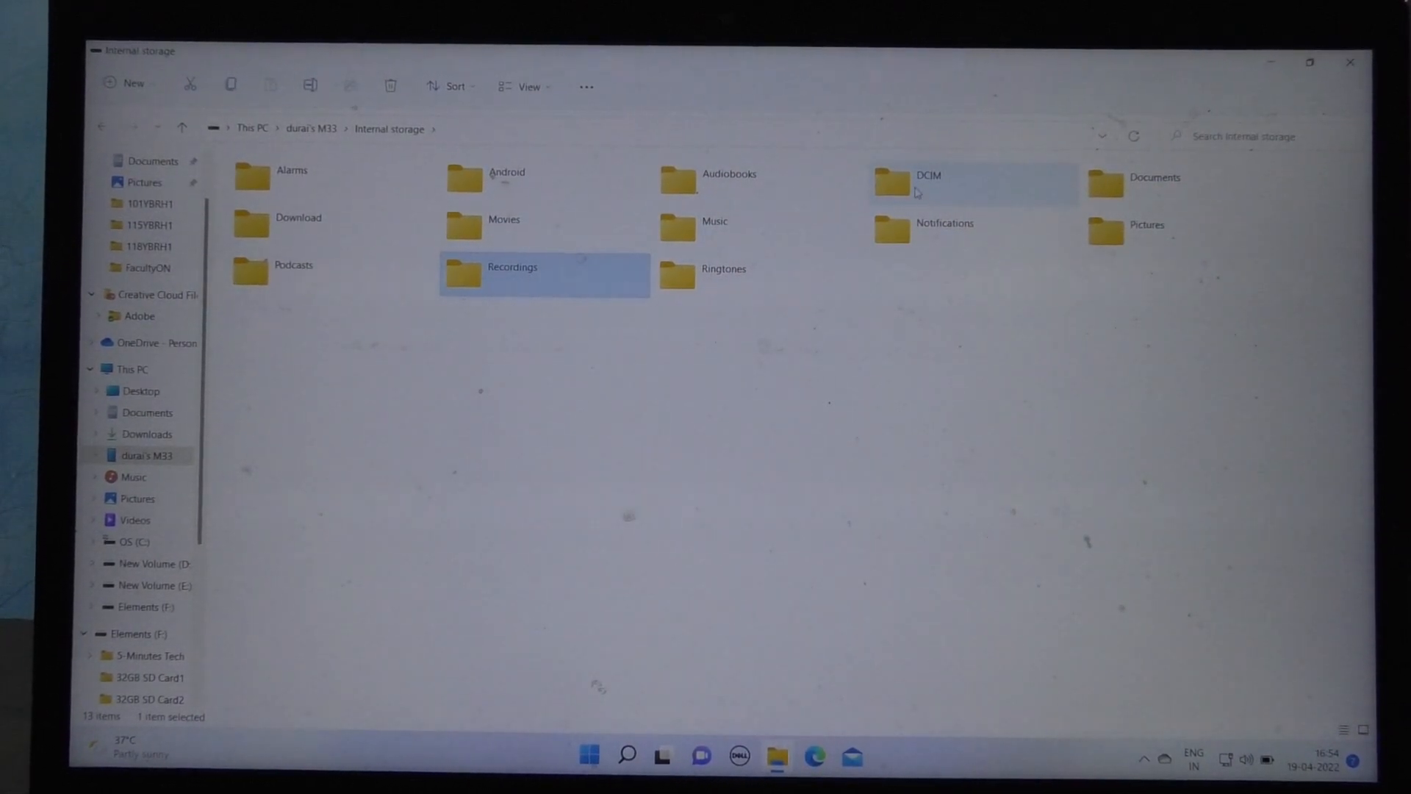
{"action": "double_click", "coordinate": [926, 180]}
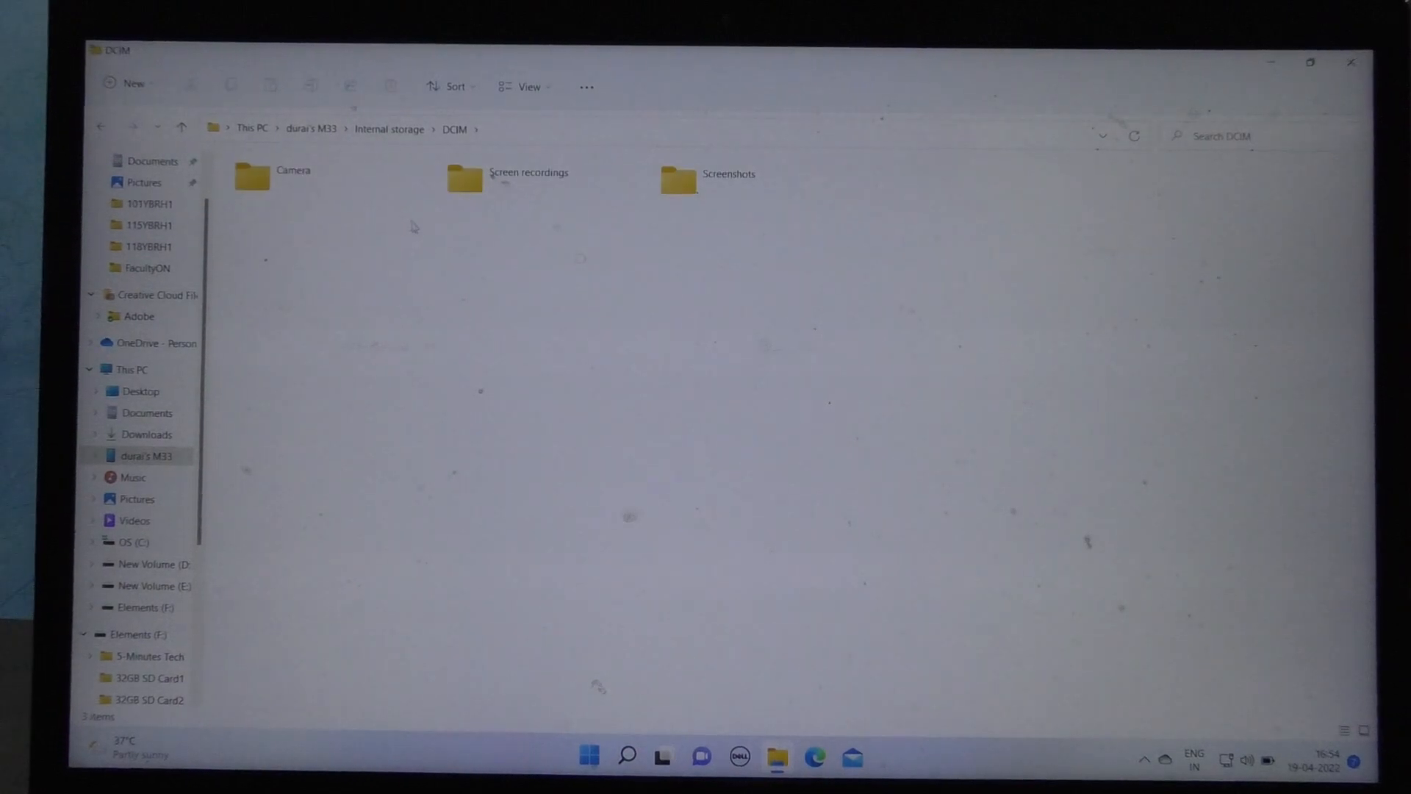
{"action": "left_click", "coordinate": [293, 176]}
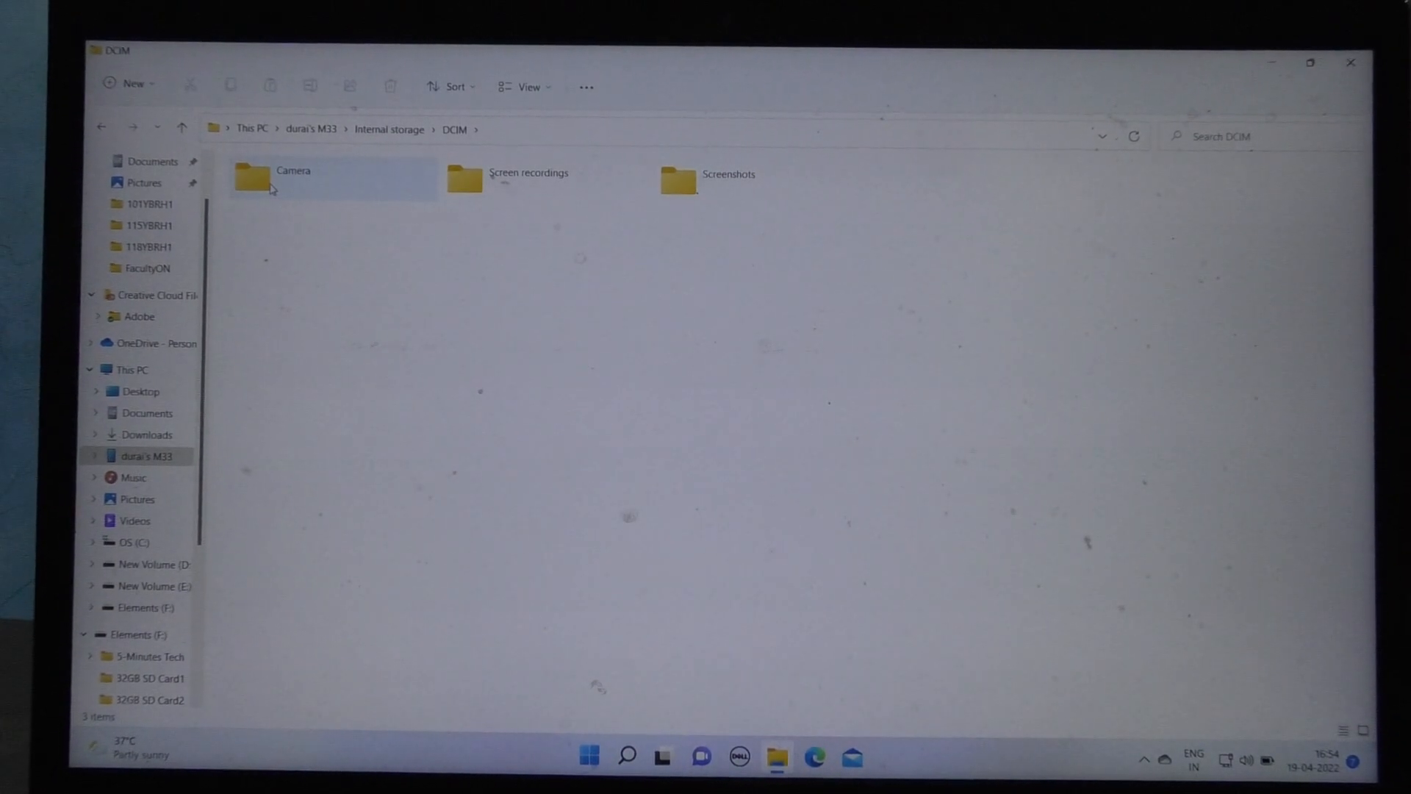
{"action": "double_click", "coordinate": [291, 170]}
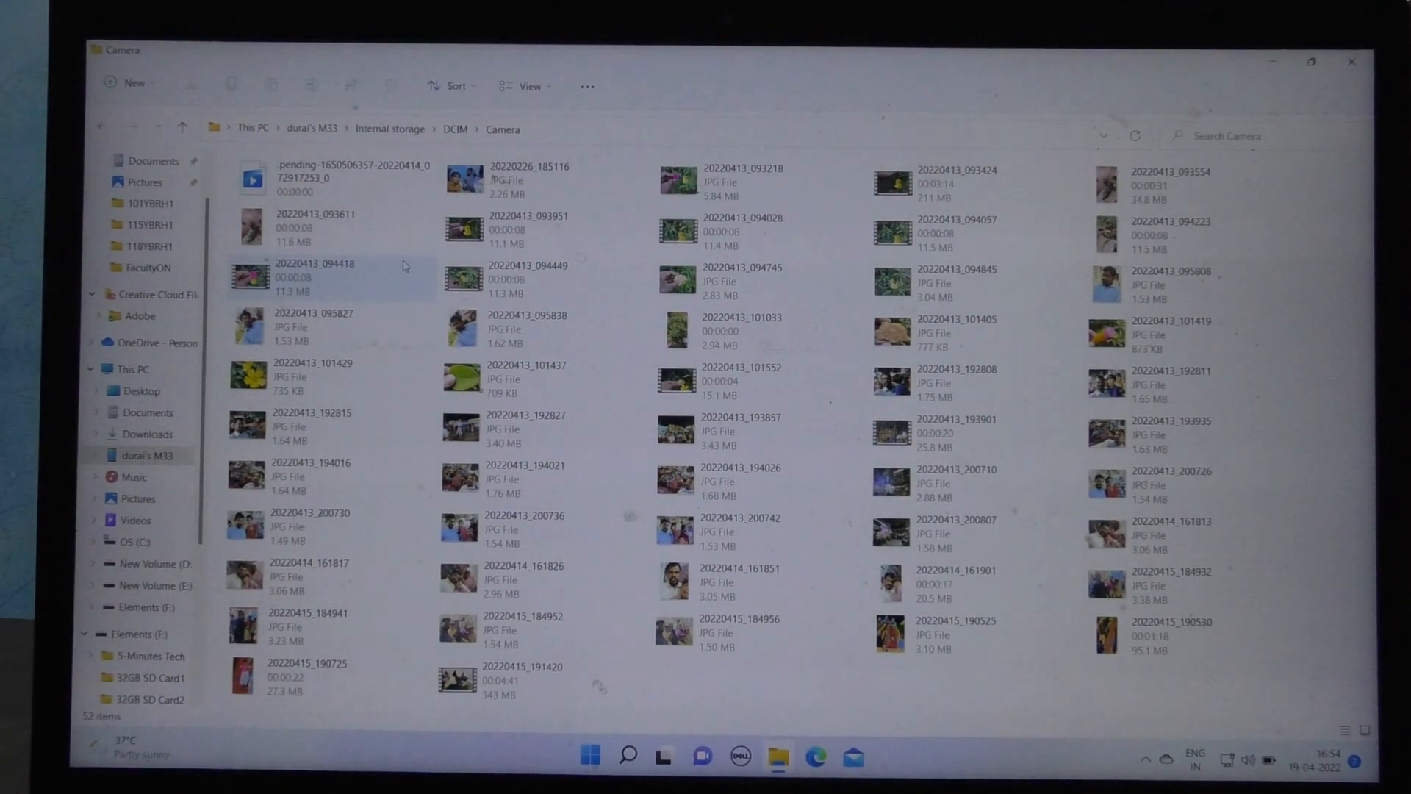
{"action": "key", "text": "ctrl+a"}
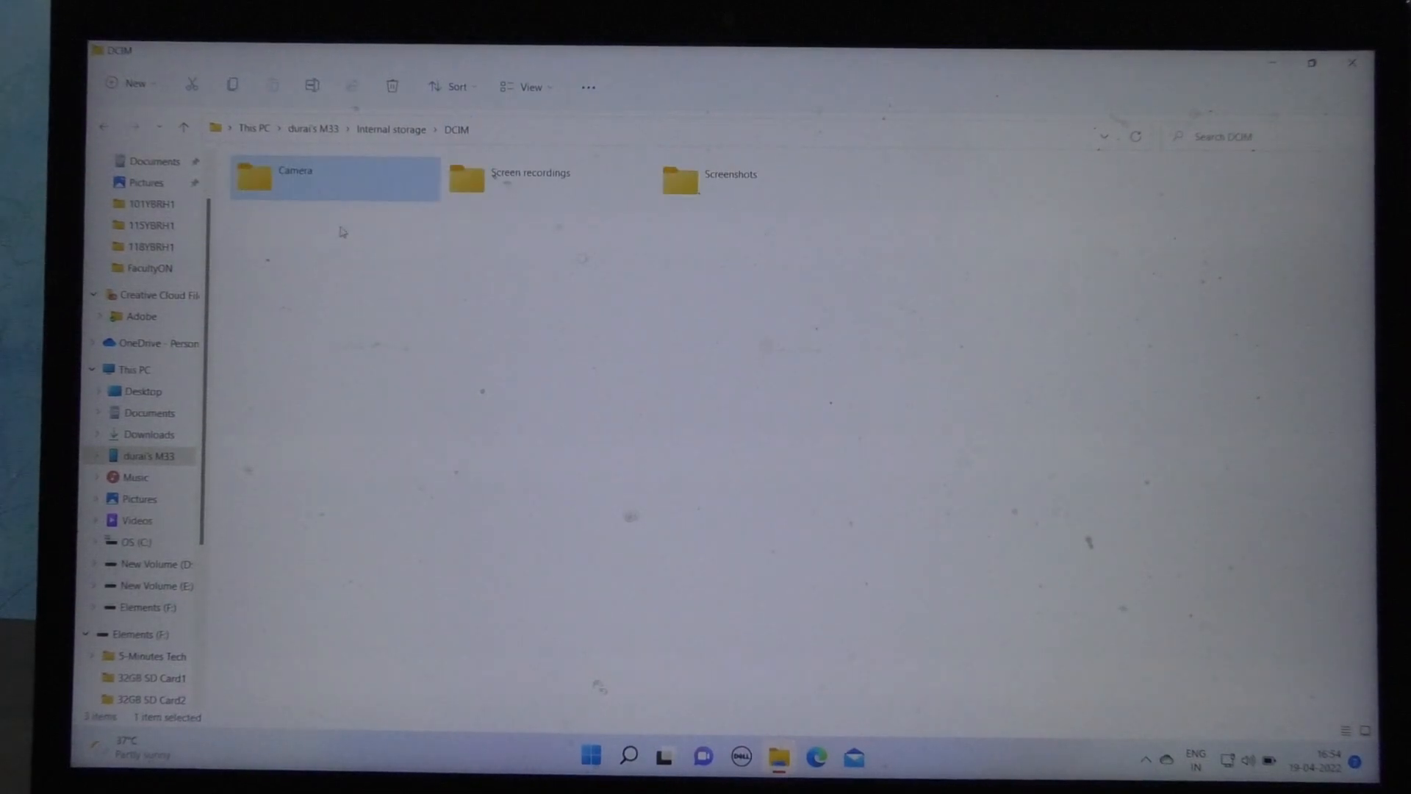
Copy the Camera folder from the phone's DCIM using its context menu
{"action": "right_click", "coordinate": [297, 178]}
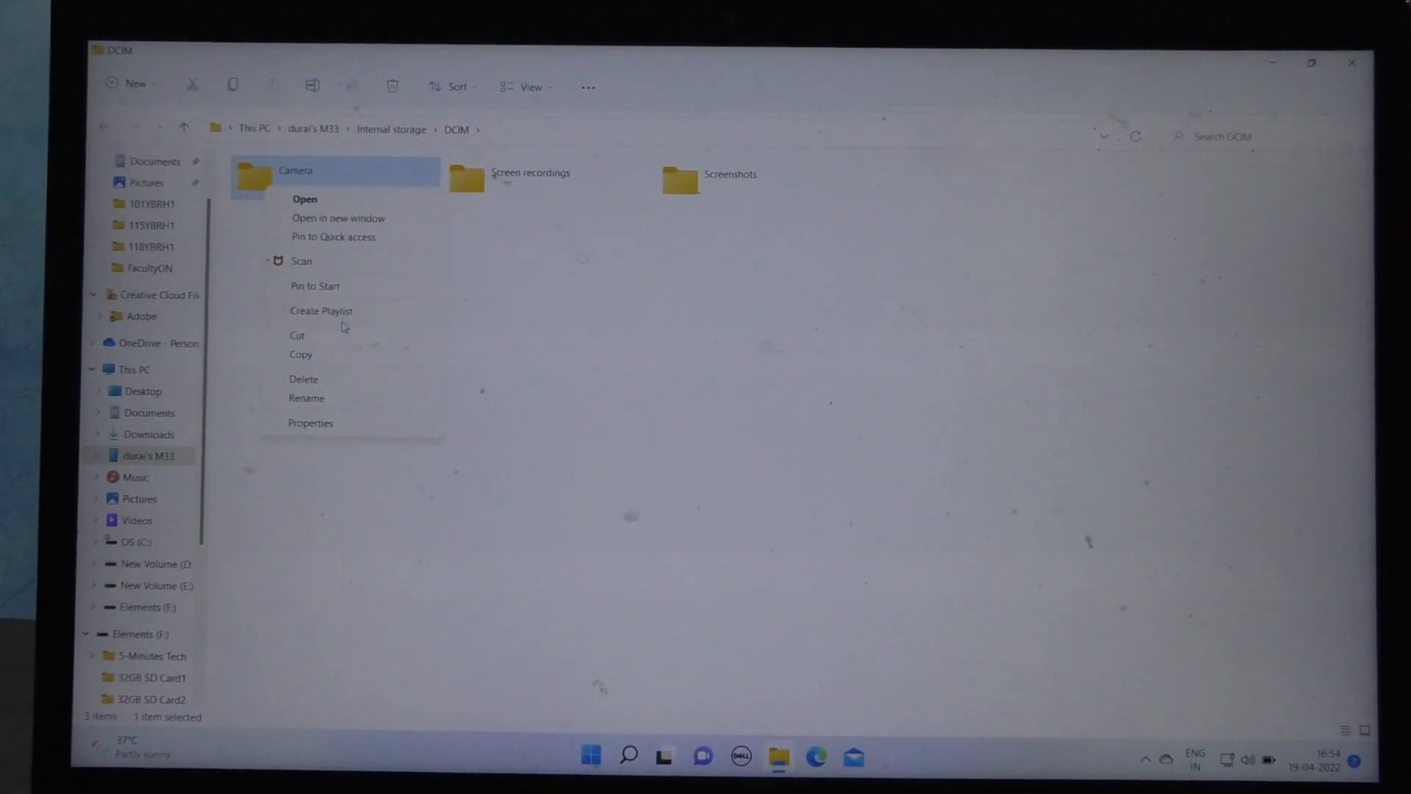
{"action": "mouse_move", "coordinate": [333, 354]}
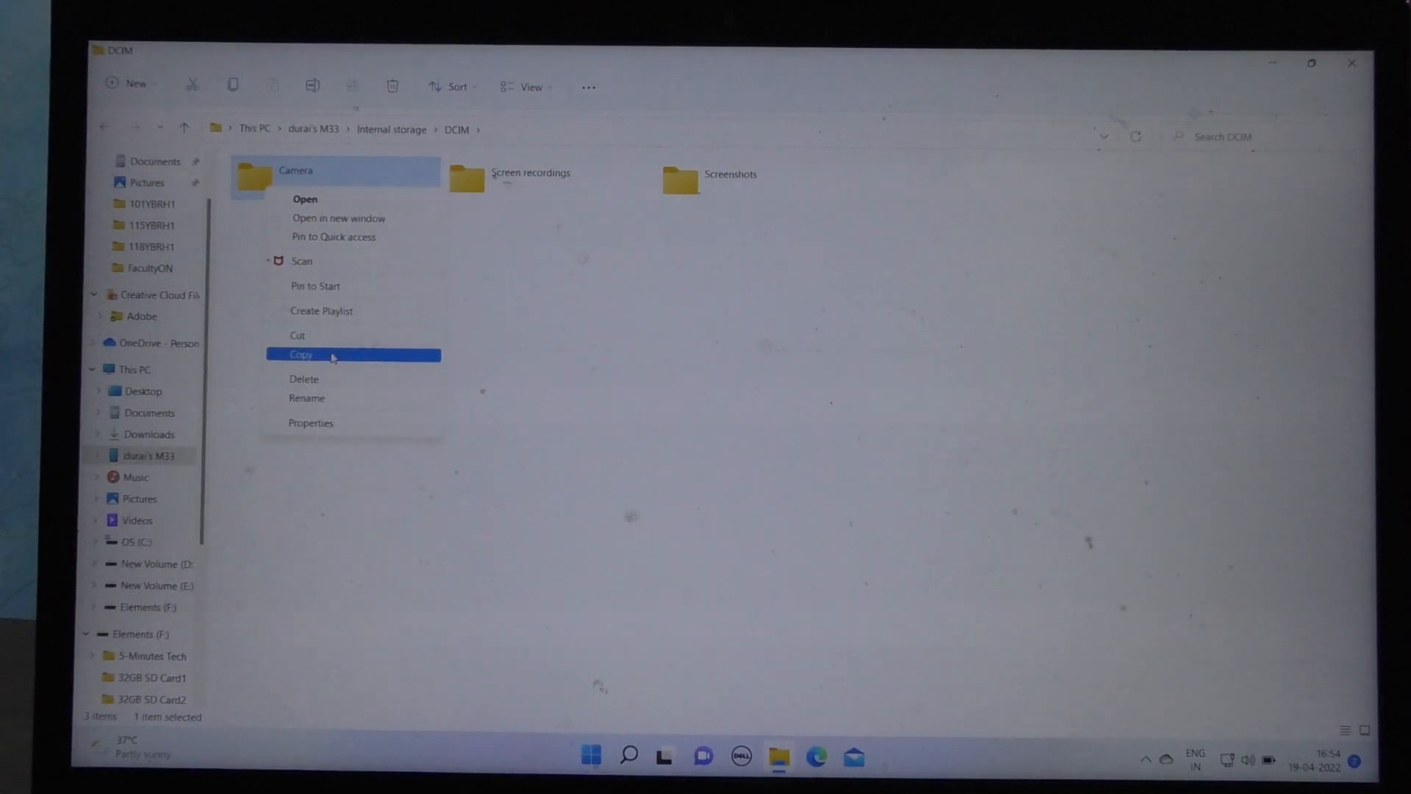
{"action": "left_click", "coordinate": [300, 353]}
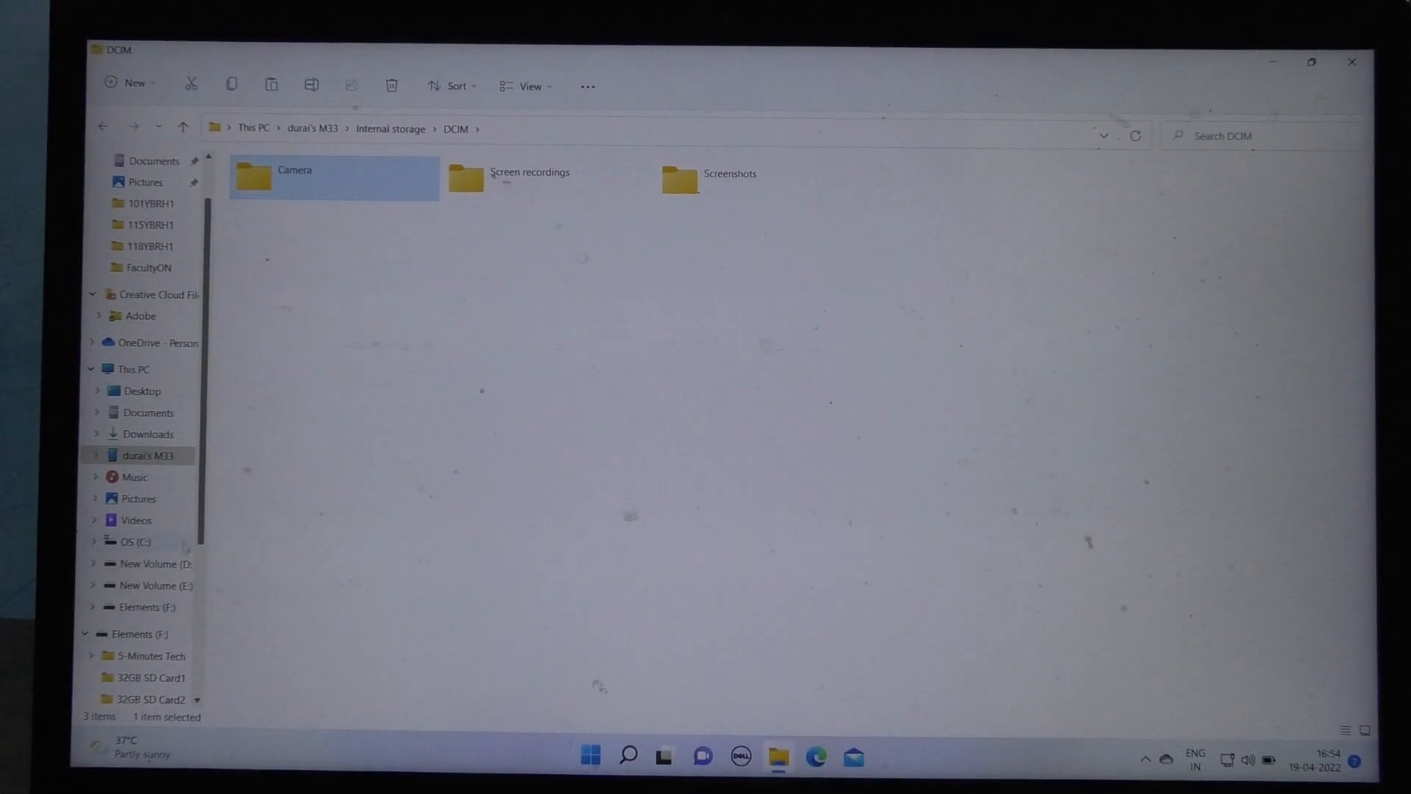
{"action": "scroll", "scroll_direction": "down", "scroll_amount": 3}
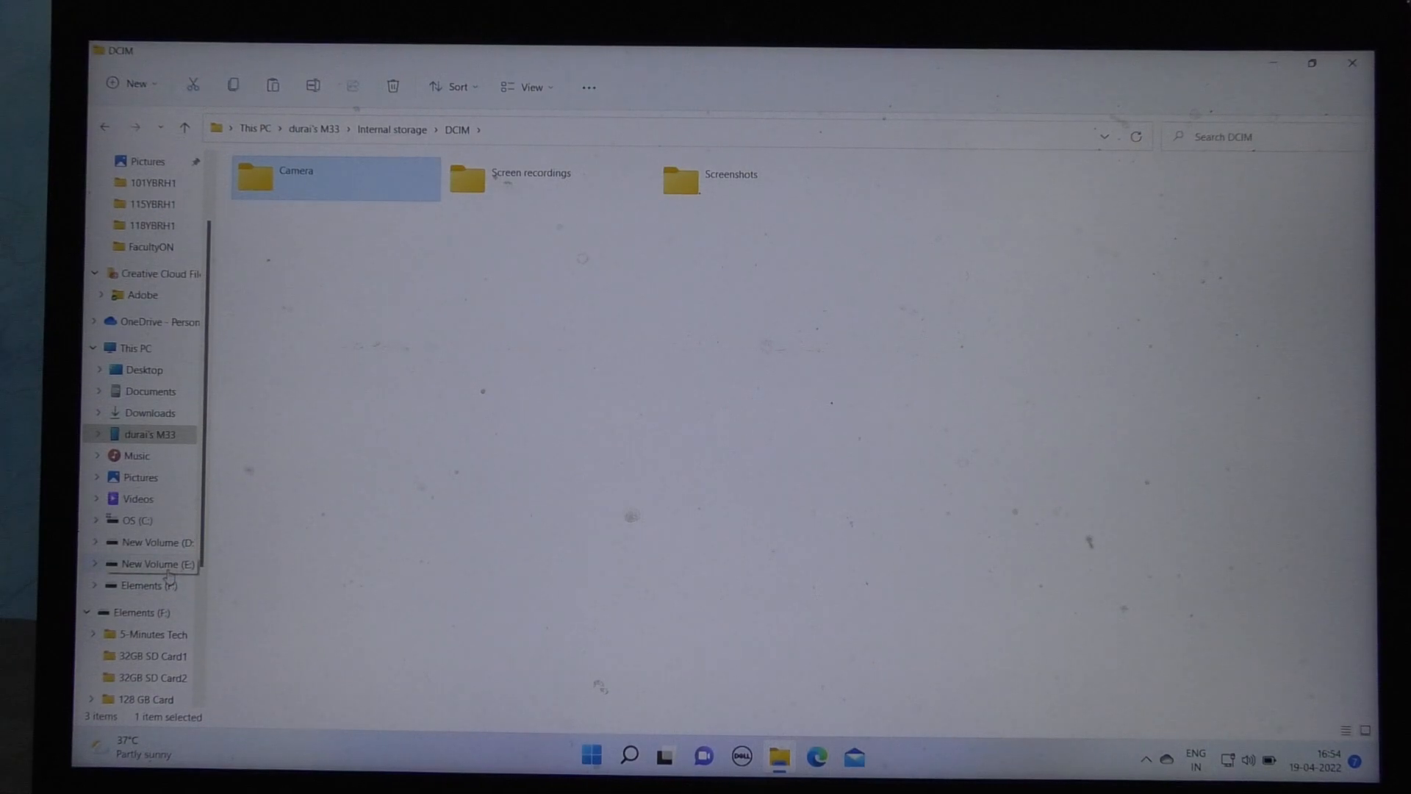
Paste the copied Camera folder into the root of New Volume (D:)
{"action": "left_click", "coordinate": [155, 542]}
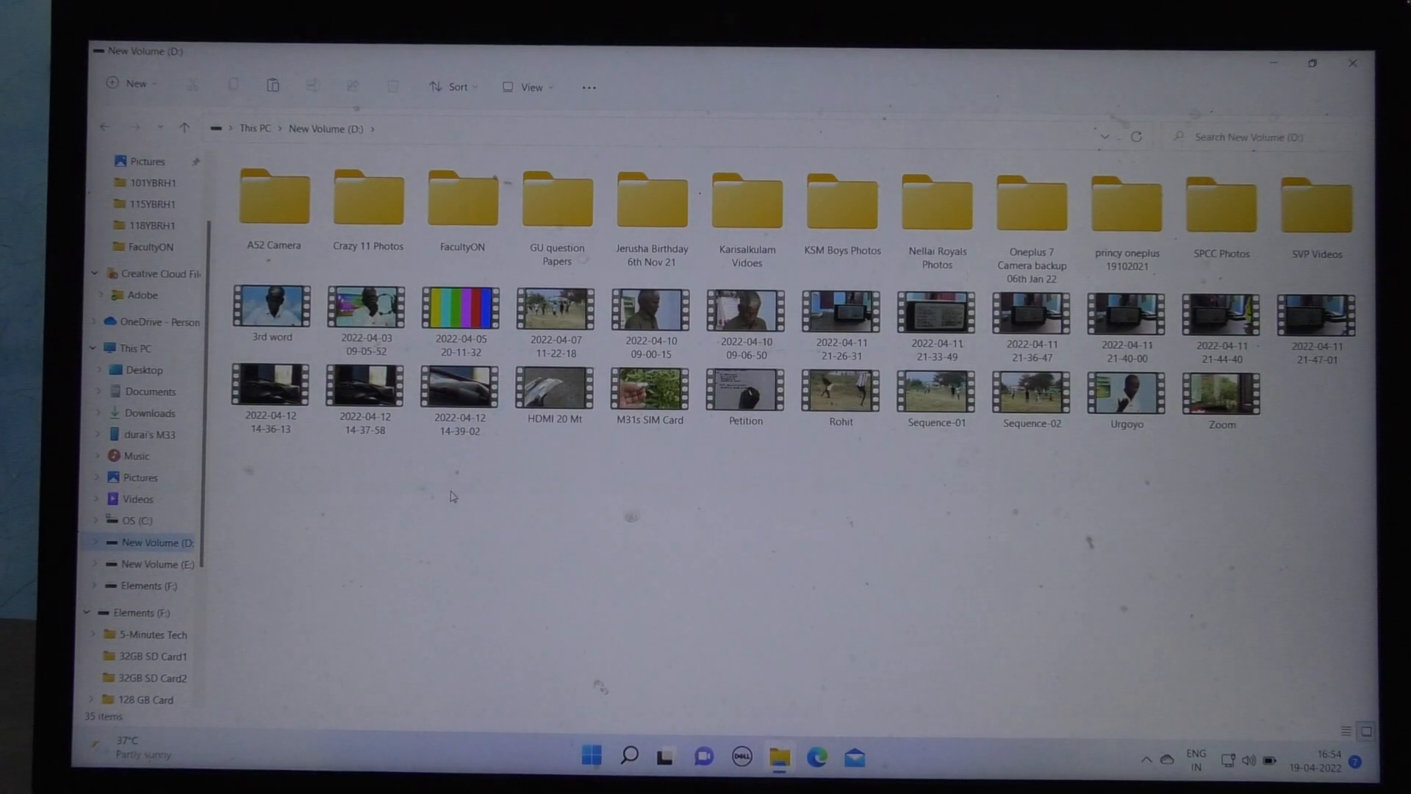
{"action": "right_click", "coordinate": [449, 494]}
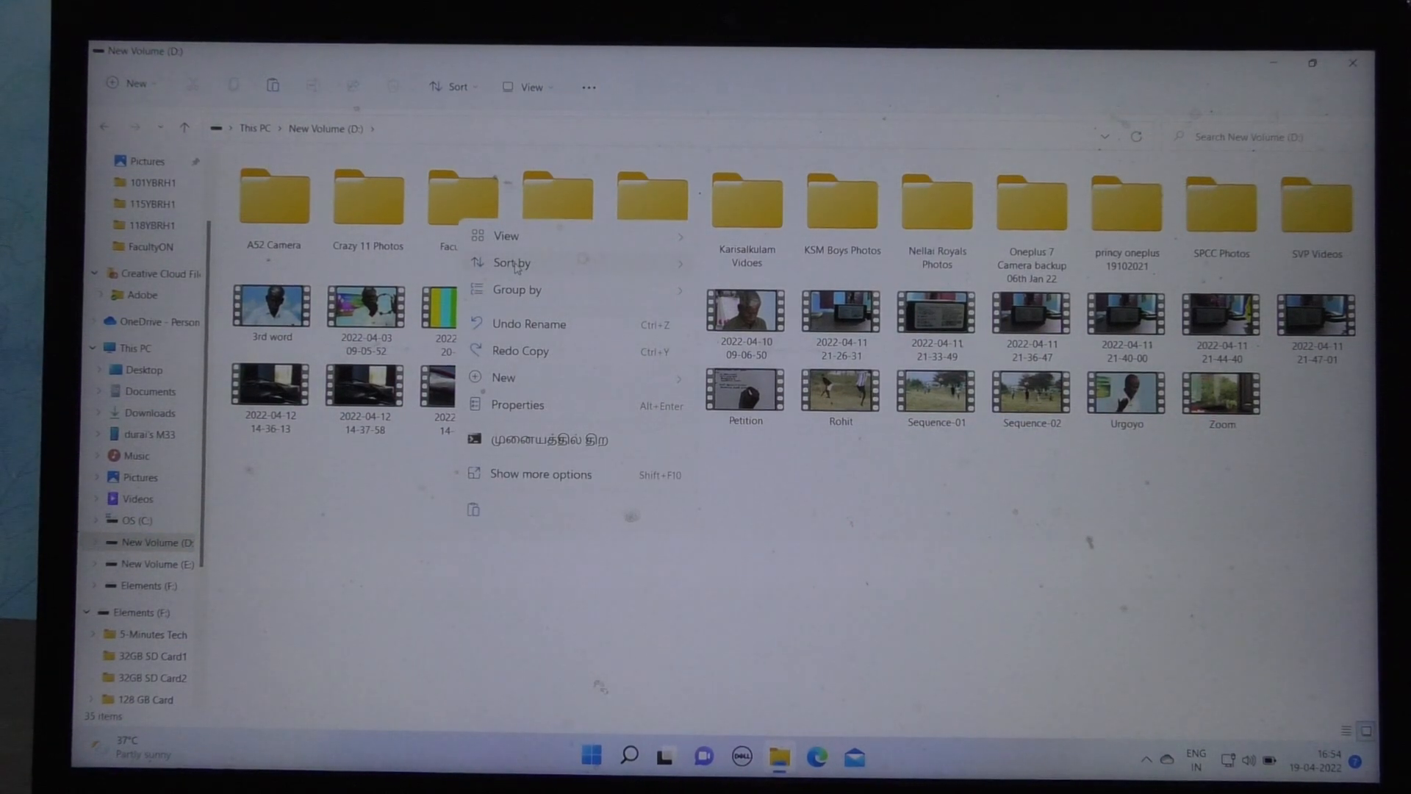
{"action": "left_click", "coordinate": [512, 263]}
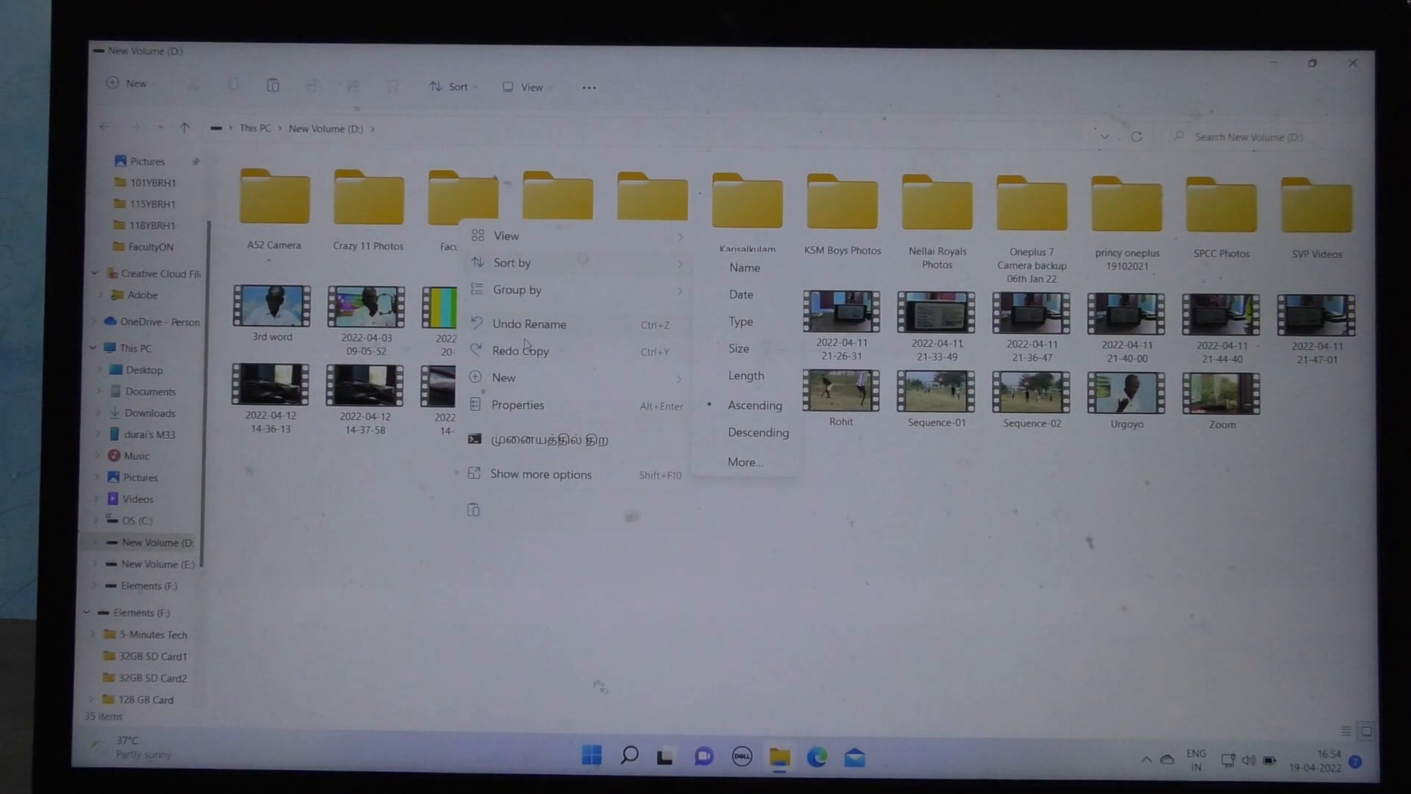
{"action": "left_click", "coordinate": [477, 516]}
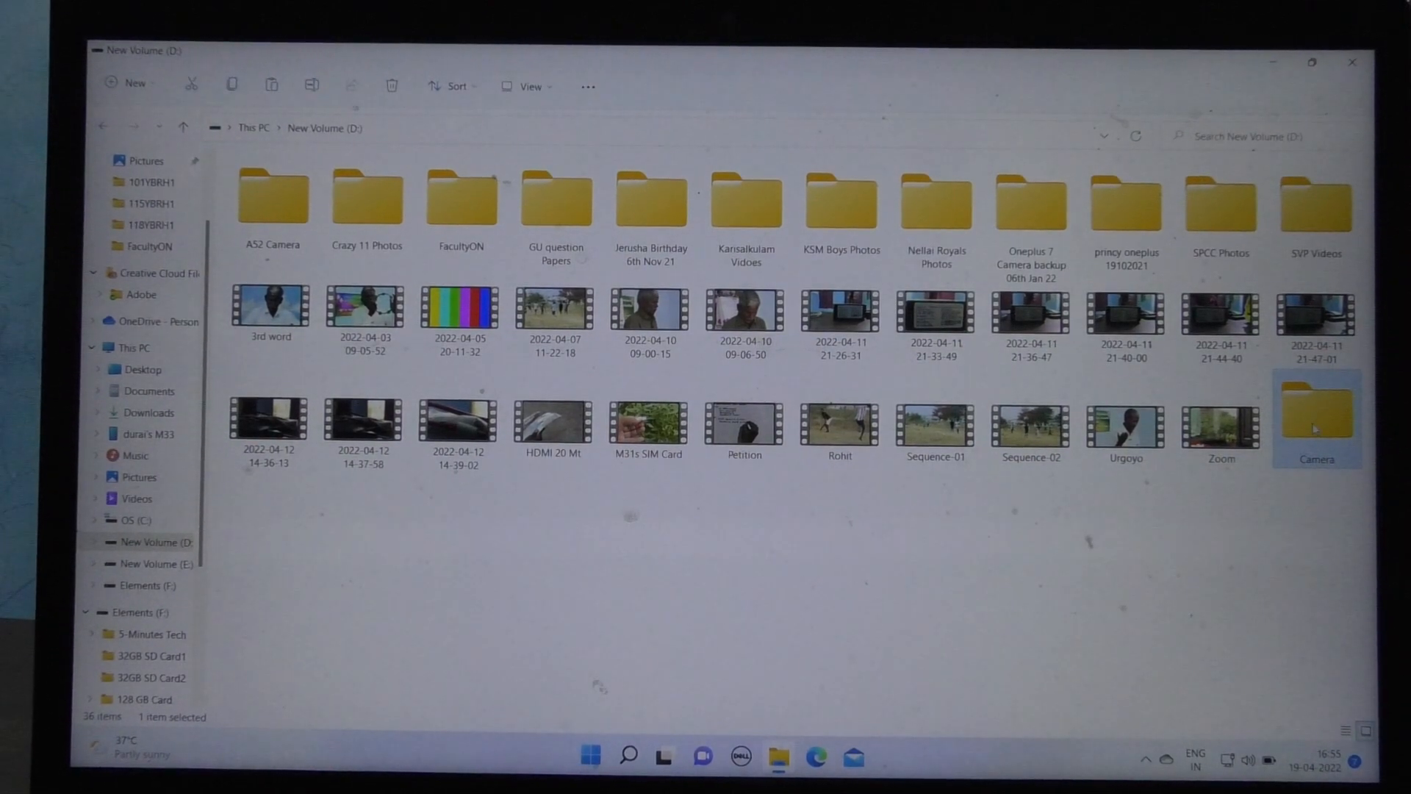
Open the newly pasted Camera folder on drive D: to refresh the listing
{"action": "double_click", "coordinate": [1315, 414]}
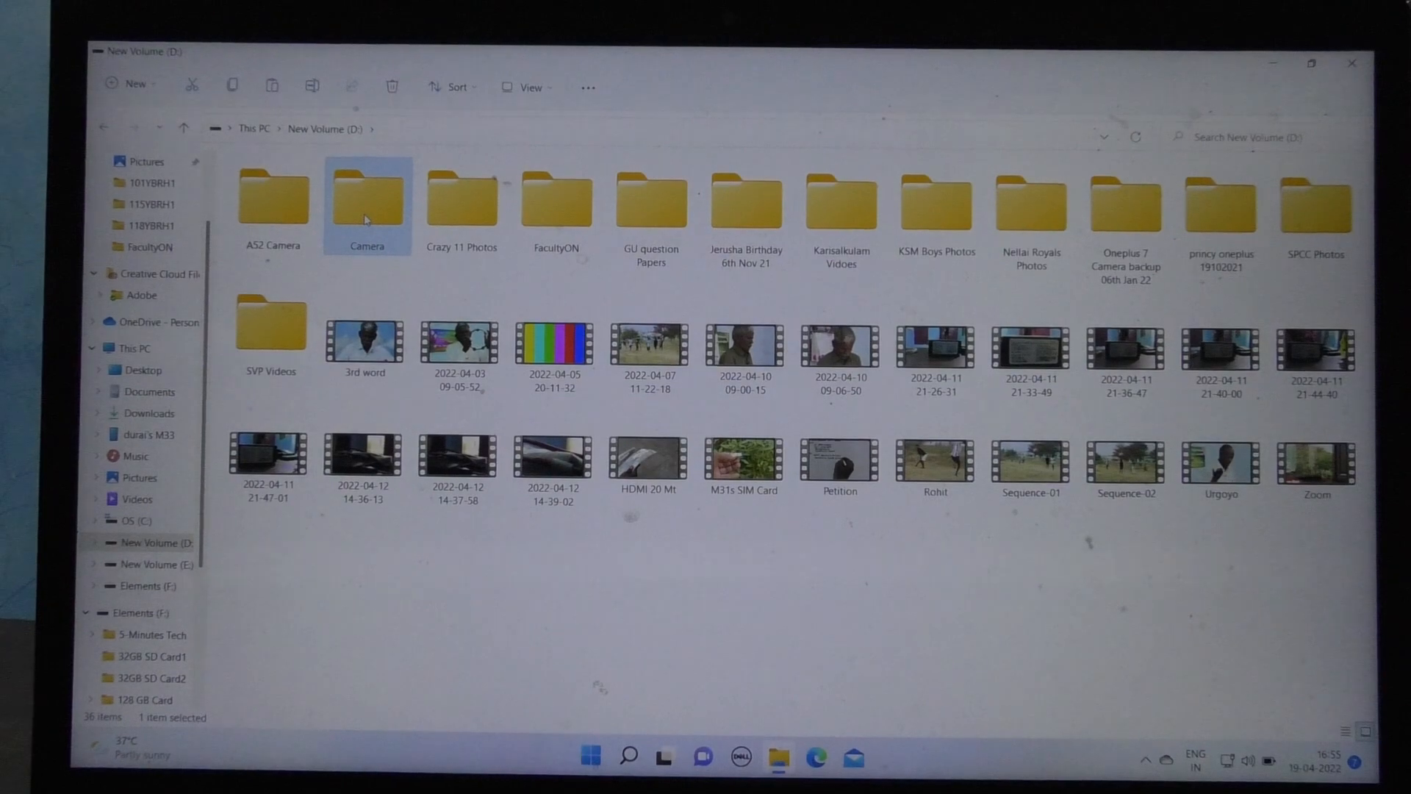
Rename the Camera folder on drive D: to 'M33 5G Camera'
{"action": "right_click", "coordinate": [366, 198]}
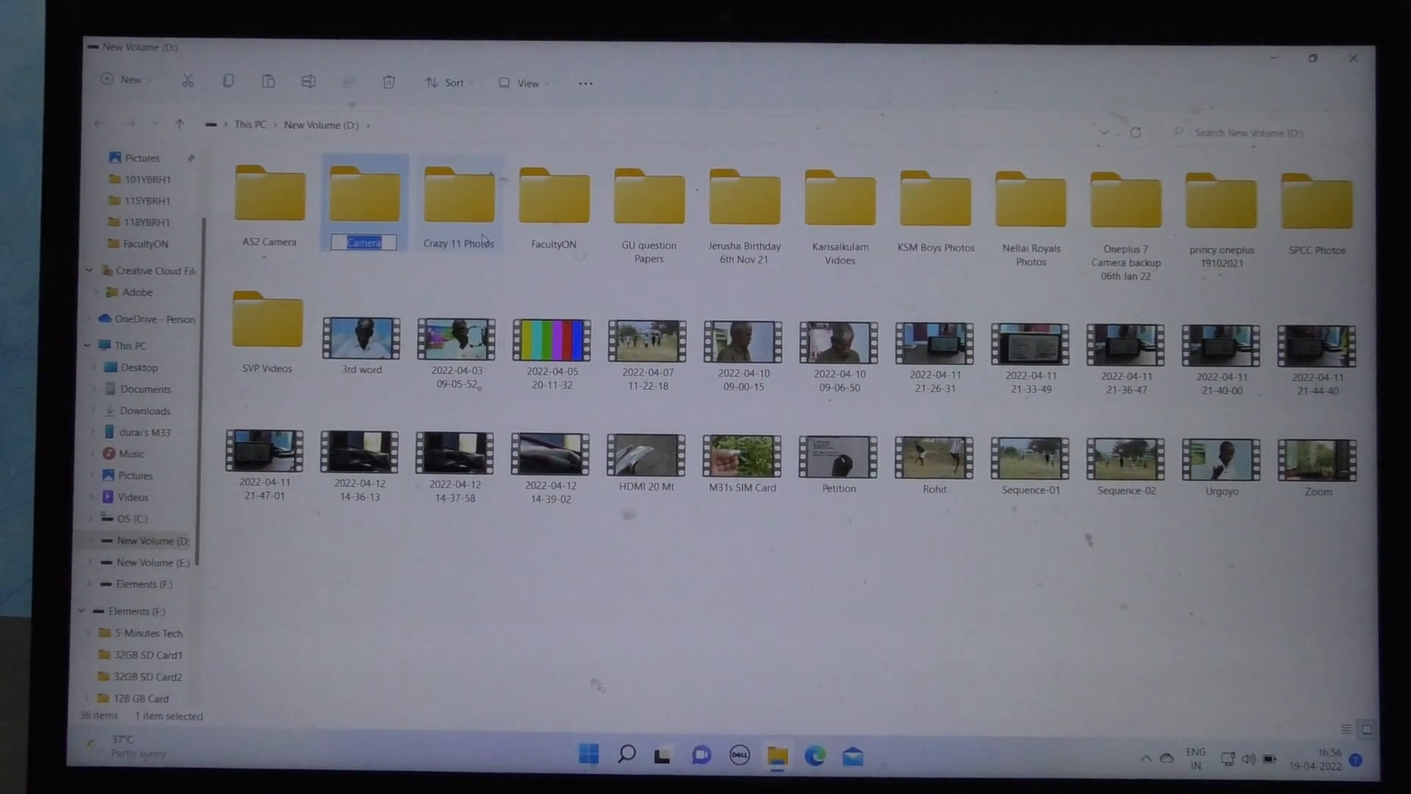
{"action": "type", "text": "M"}
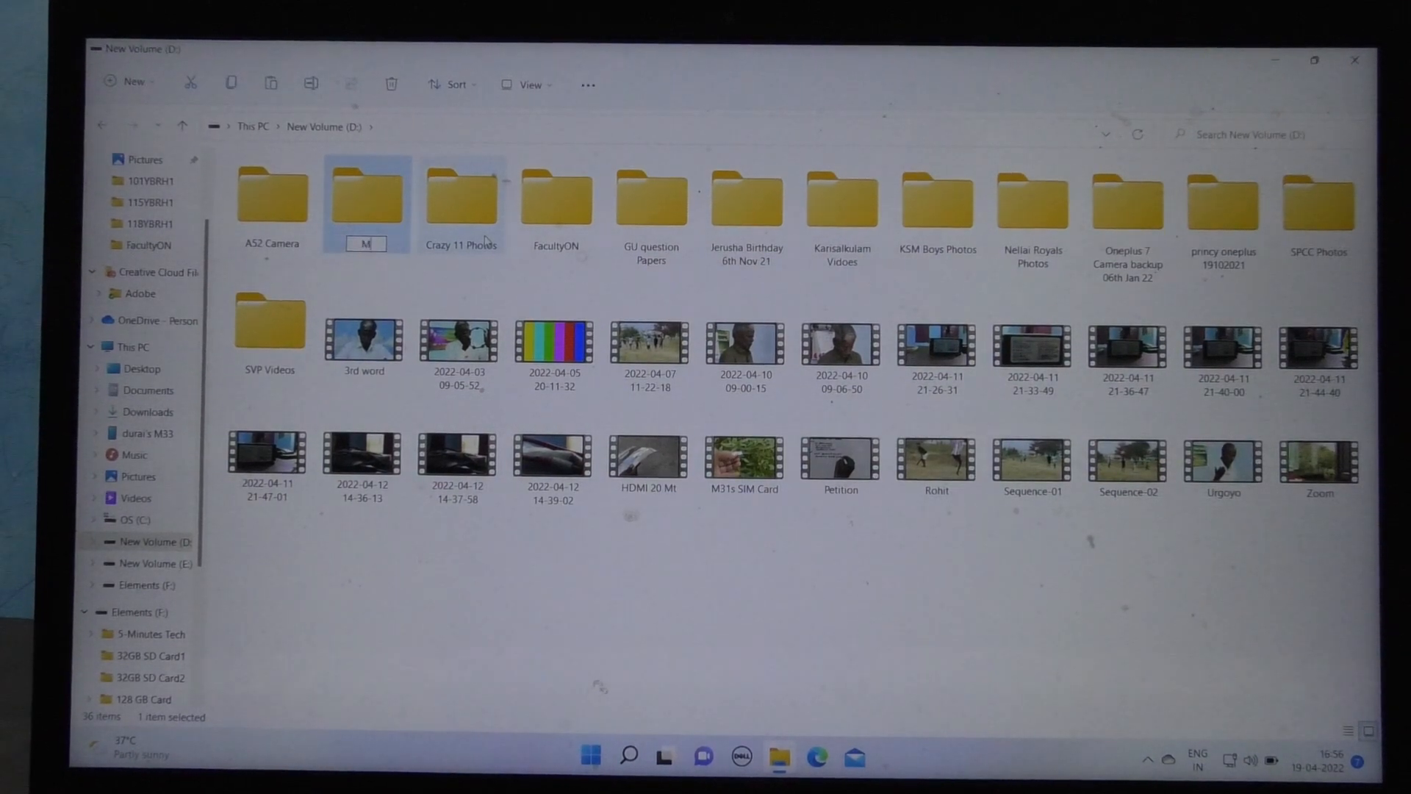
{"action": "type", "text": "33 5G Camera"}
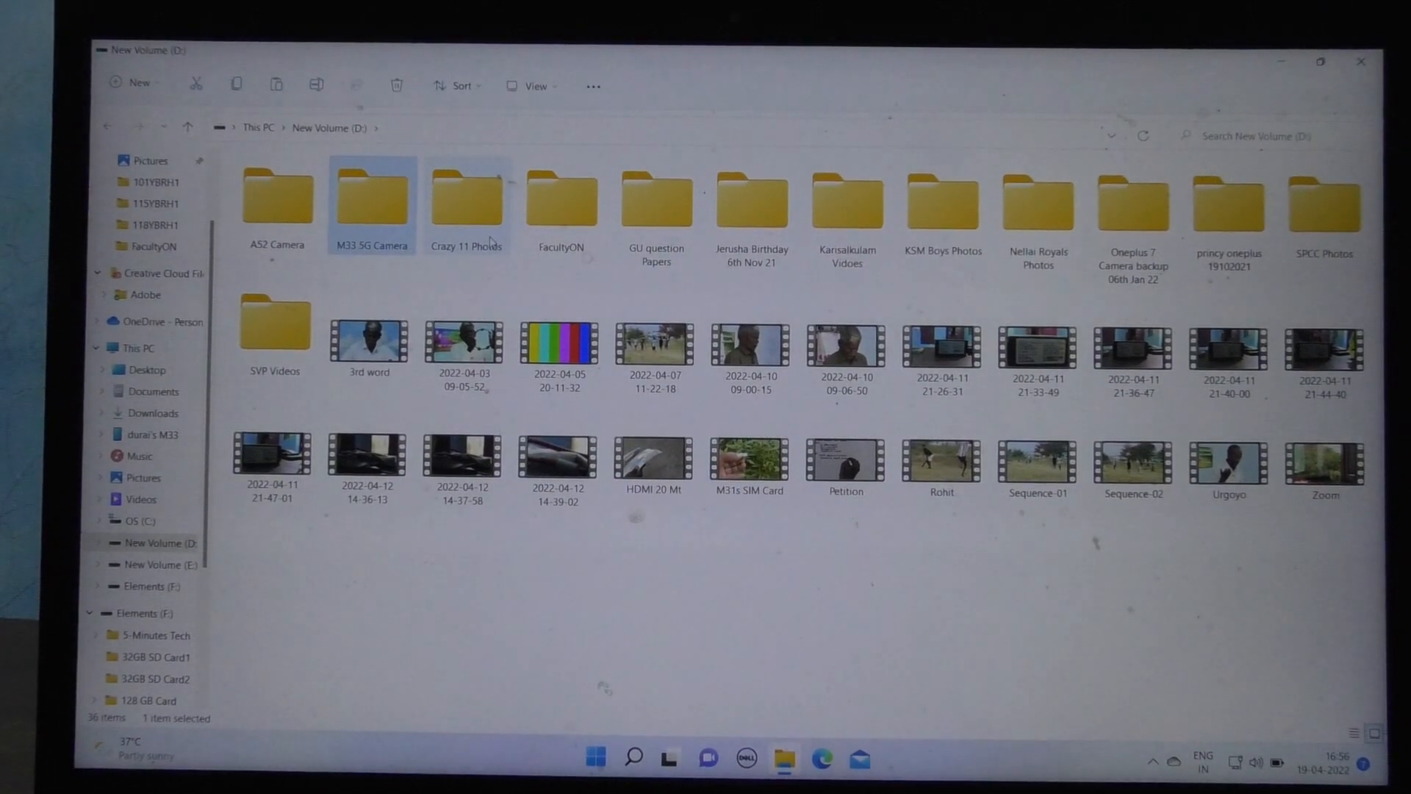
{"action": "left_click", "coordinate": [462, 346]}
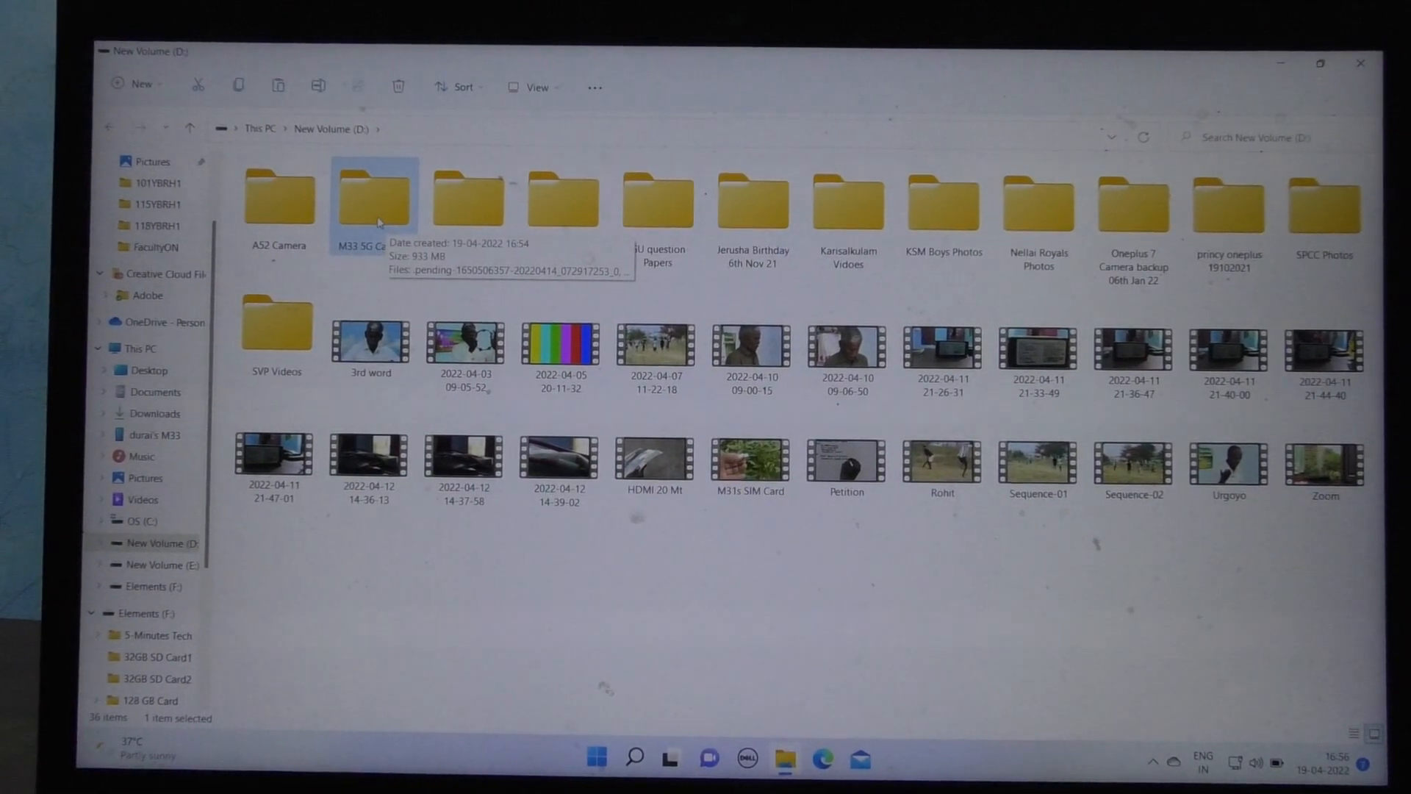
{"action": "mouse_move", "coordinate": [385, 269]}
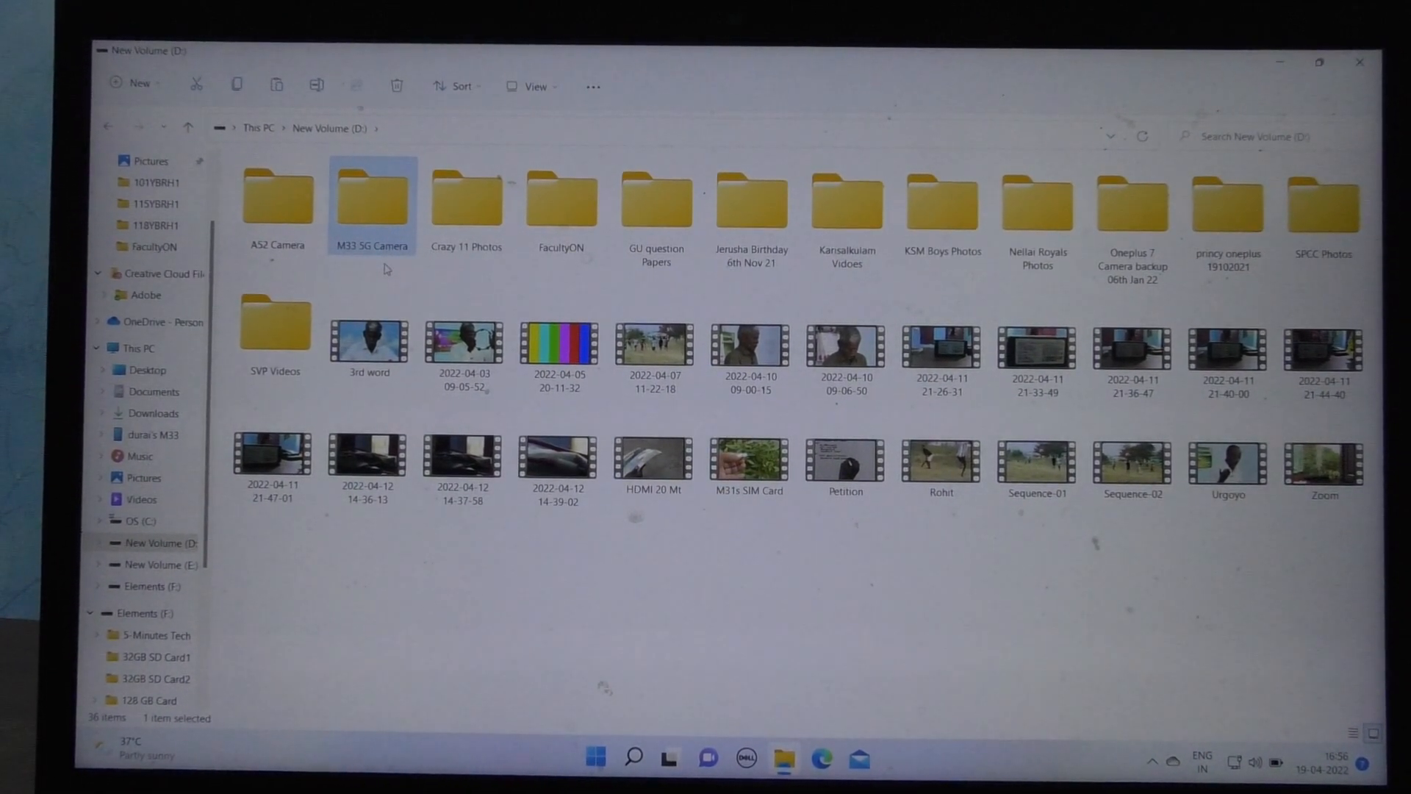